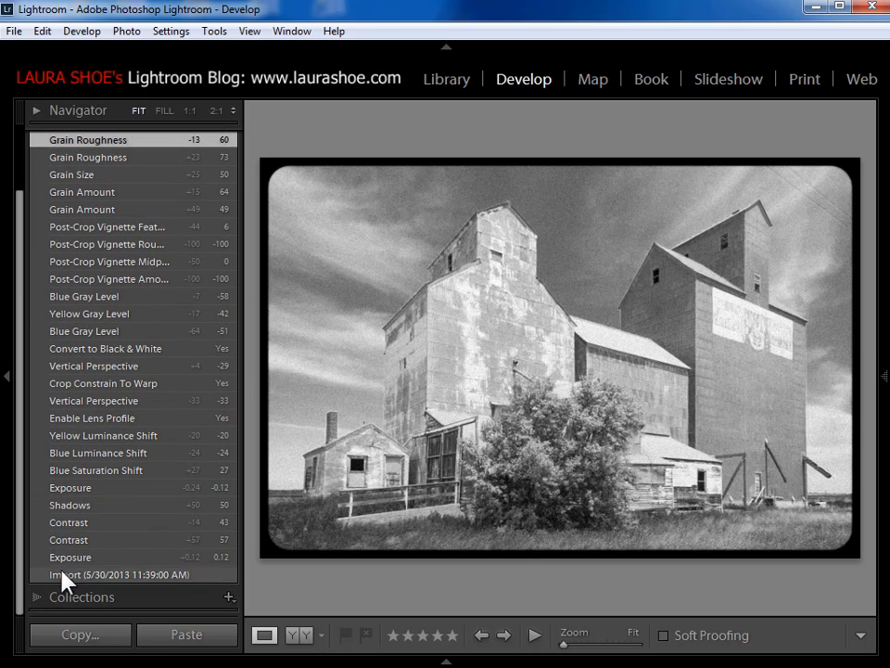
mouse_move(114, 567)
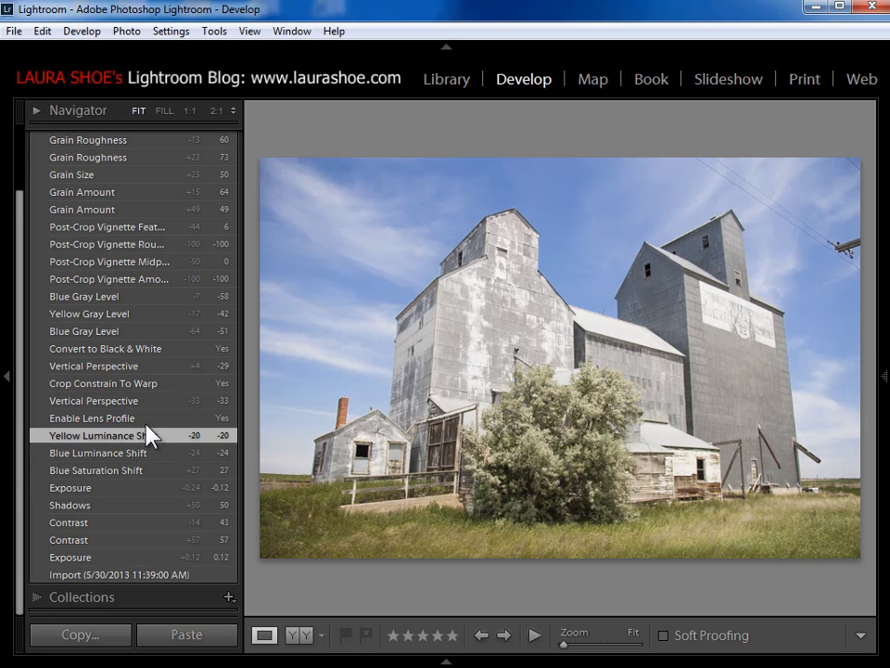
Preview earlier History steps — crop, B&W conversion, Blue Gray Level, vignette — then return to Grain Roughness.
click(103, 383)
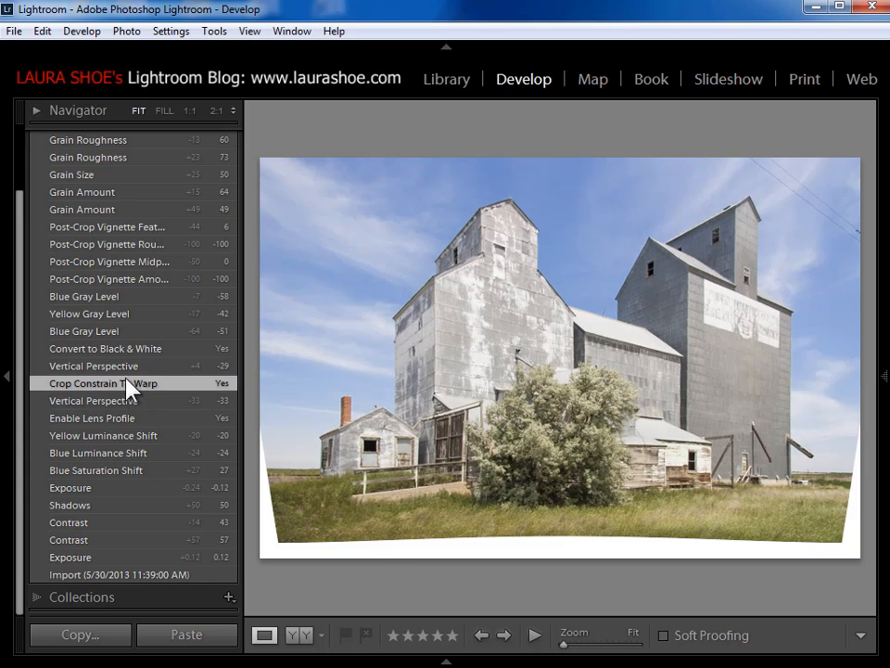
click(105, 349)
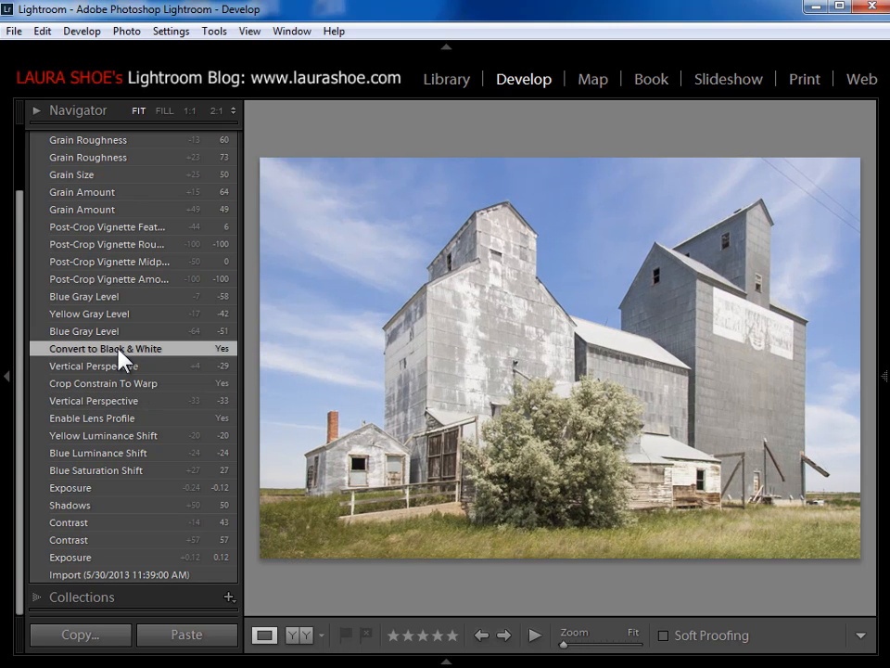
click(106, 348)
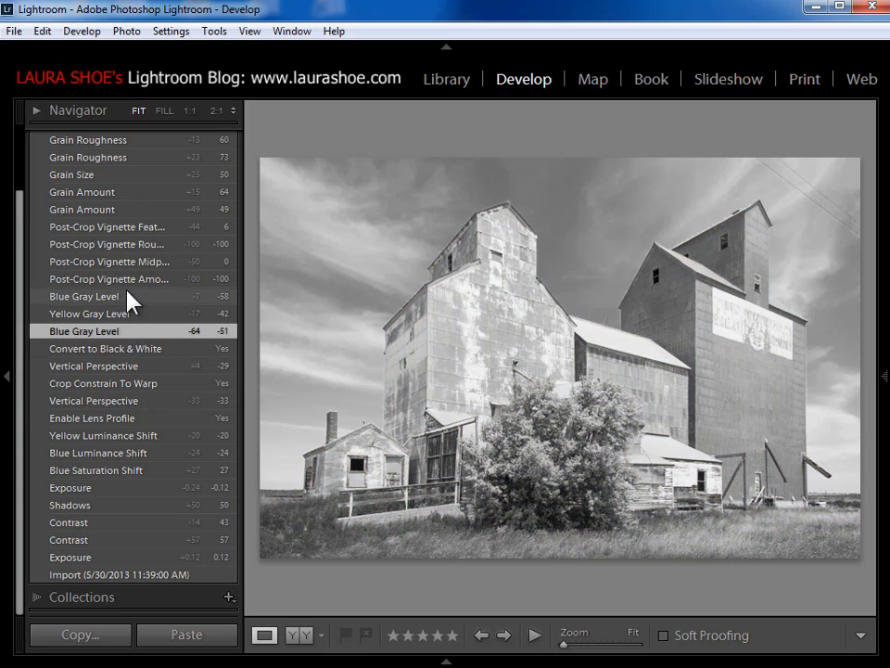
click(107, 226)
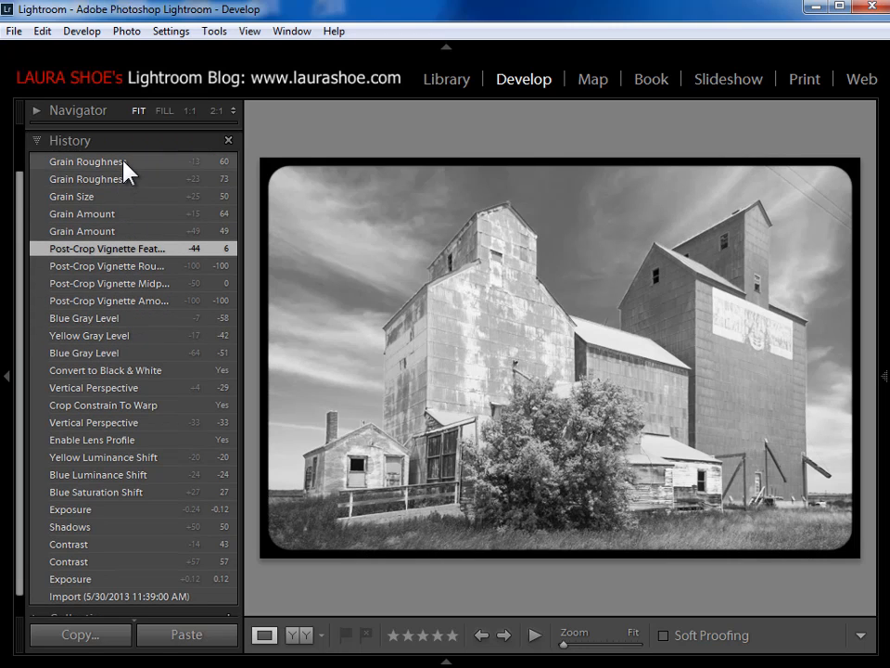
click(86, 160)
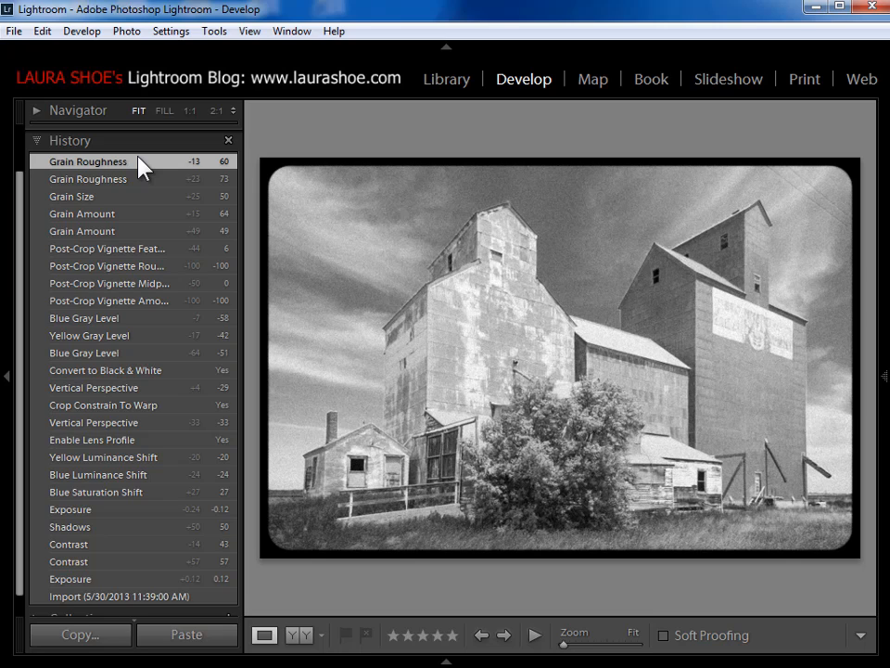
mouse_move(38, 545)
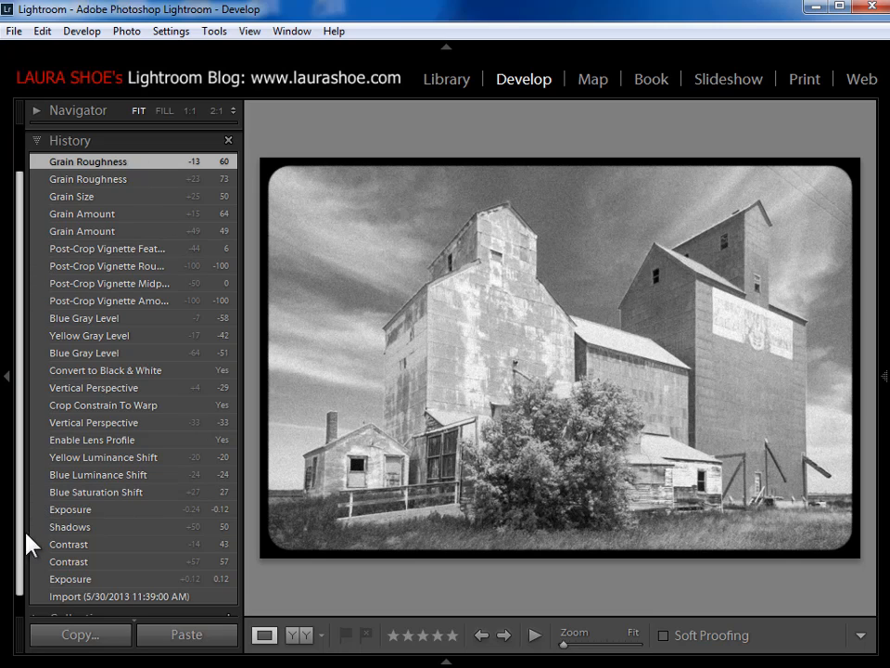
Roll the photo back to the Enable Lens Profile history step, showing the earlier colour version.
click(97, 474)
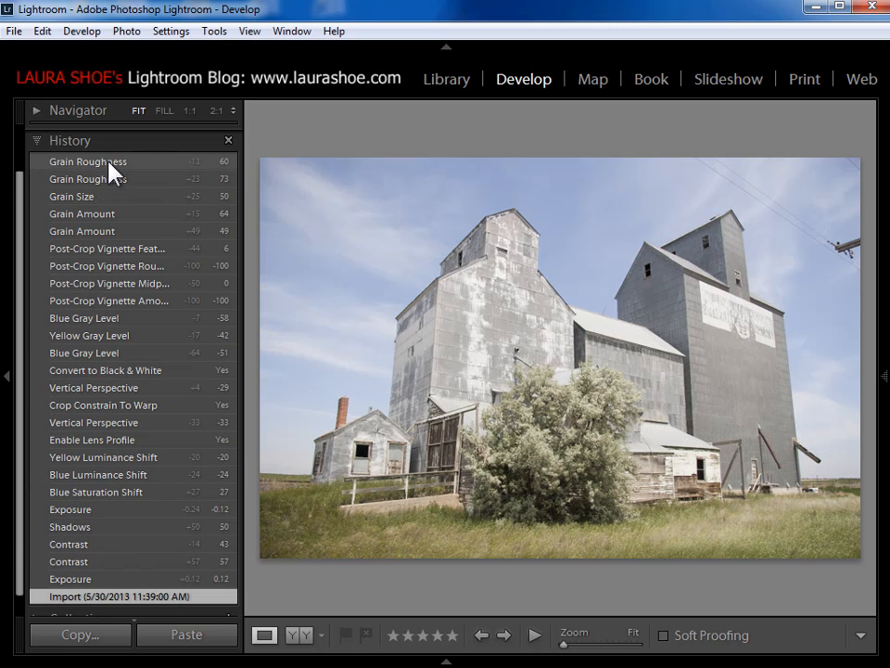
click(88, 160)
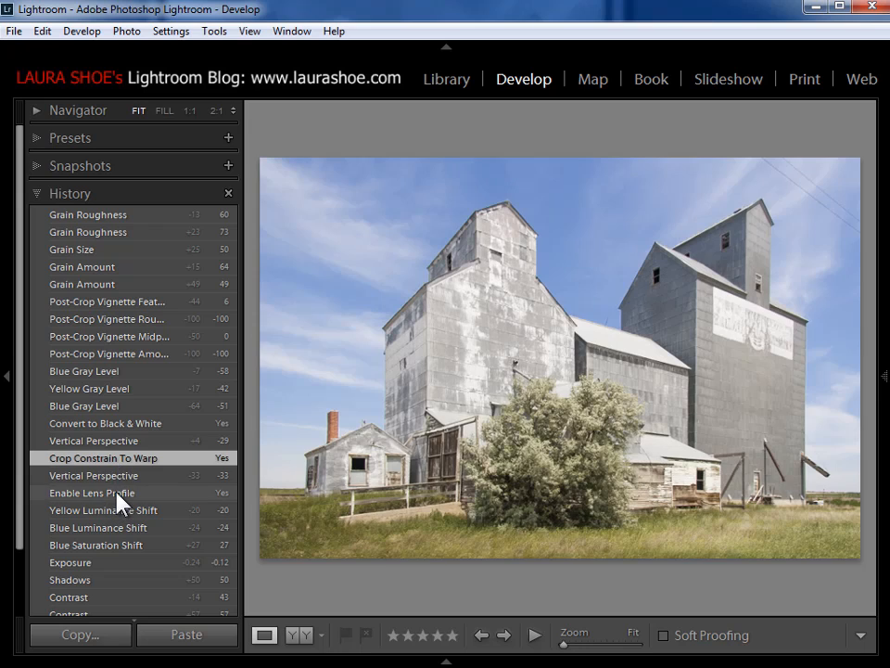
click(91, 492)
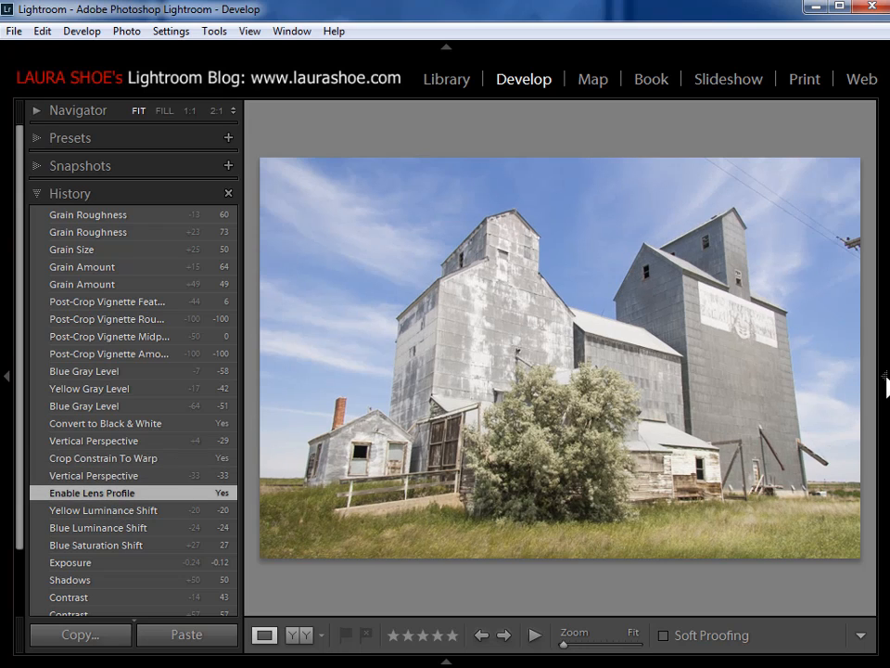
click(884, 387)
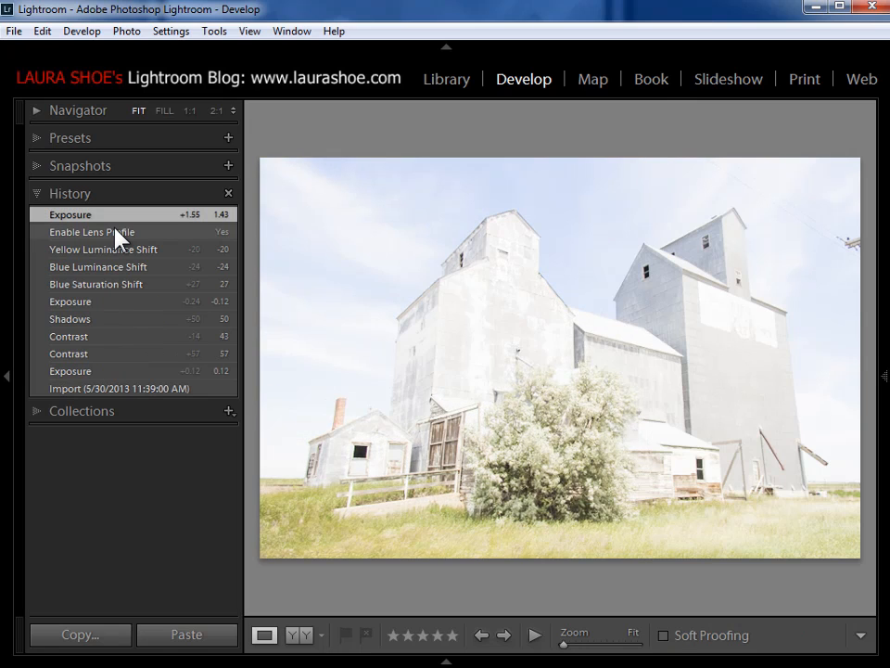
mouse_move(156, 236)
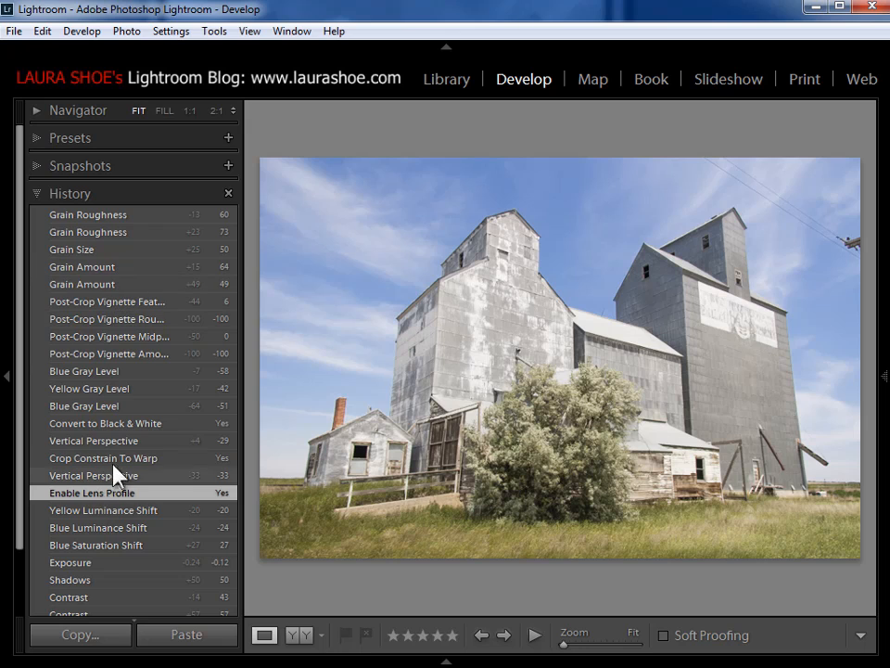
Show the photo at the earlier Exposure step in History.
click(70, 562)
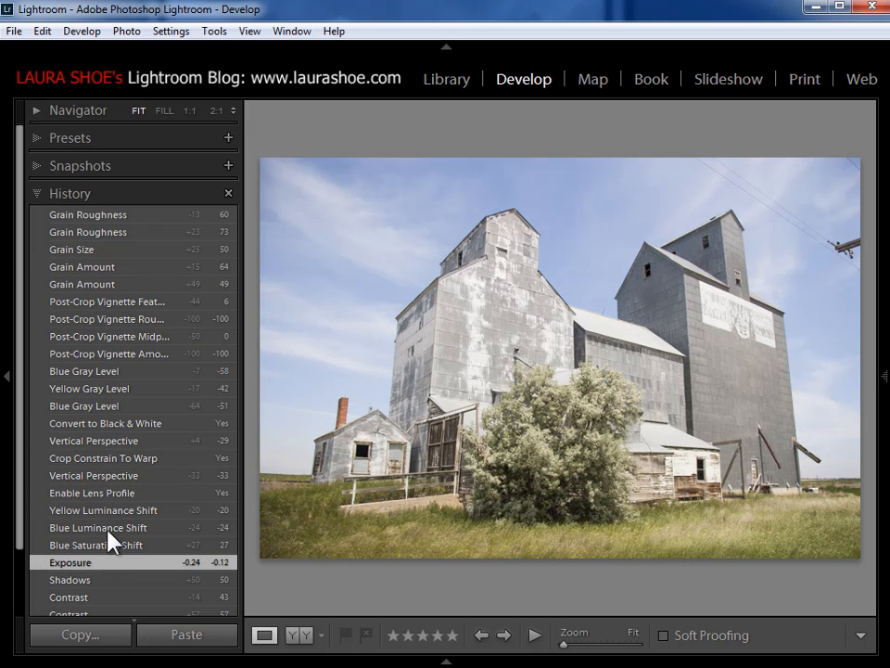
mouse_move(116, 225)
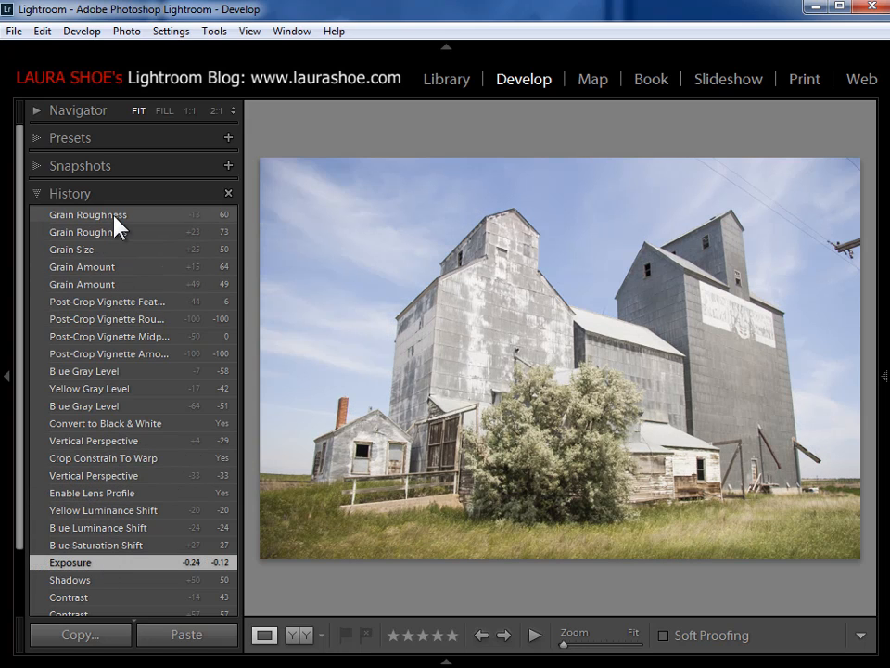
Return to the top Grain Roughness step and toggle the Before view with \.
click(87, 214)
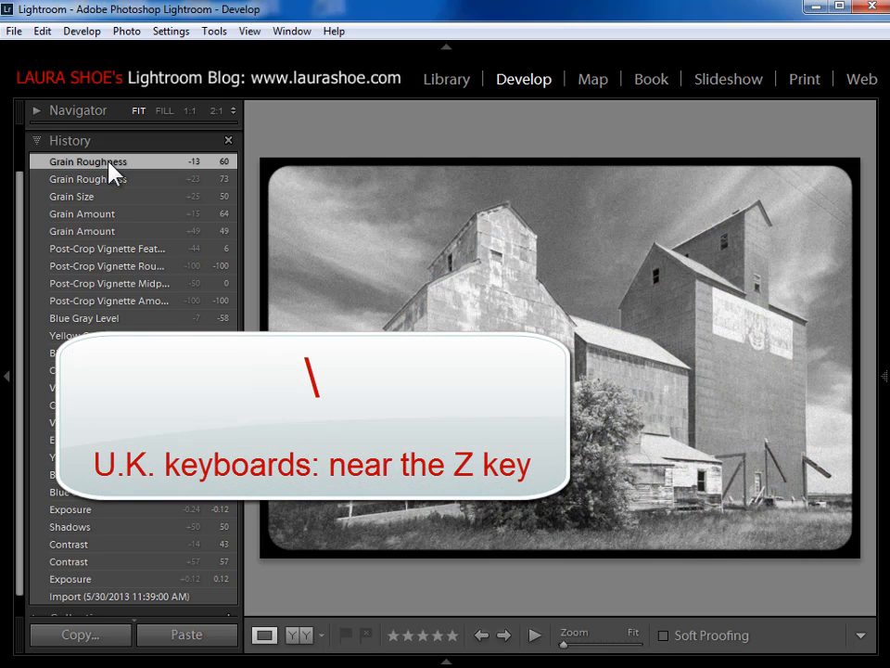
key(\)
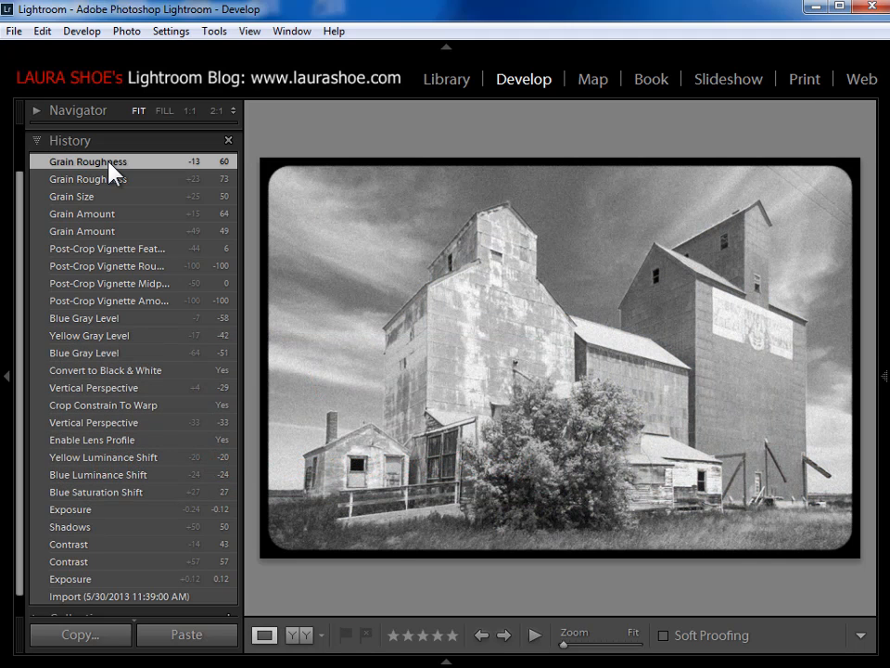
mouse_move(862, 315)
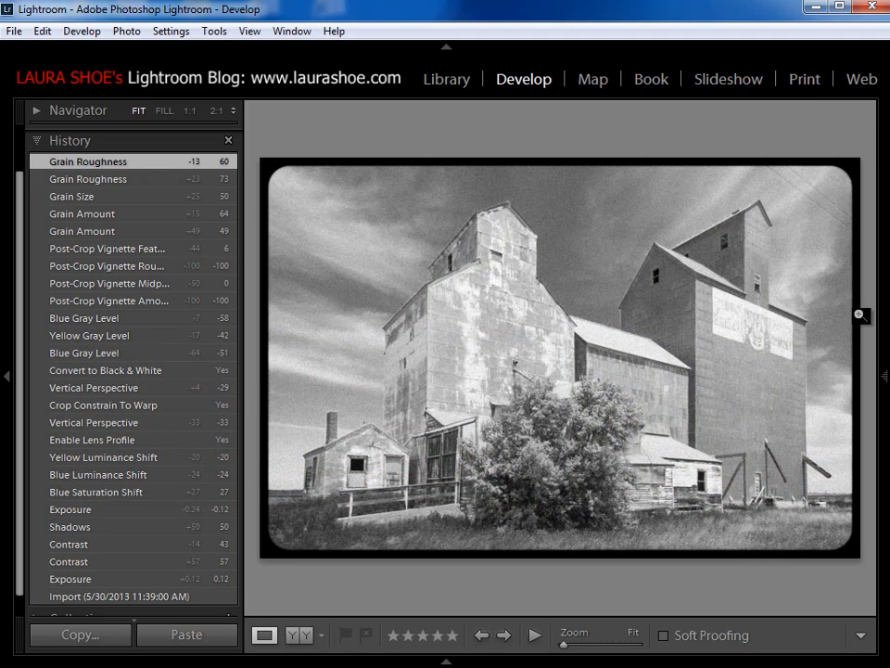
View the unedited Before version, select Spot Removal, and switch back to the edited After view.
click(707, 276)
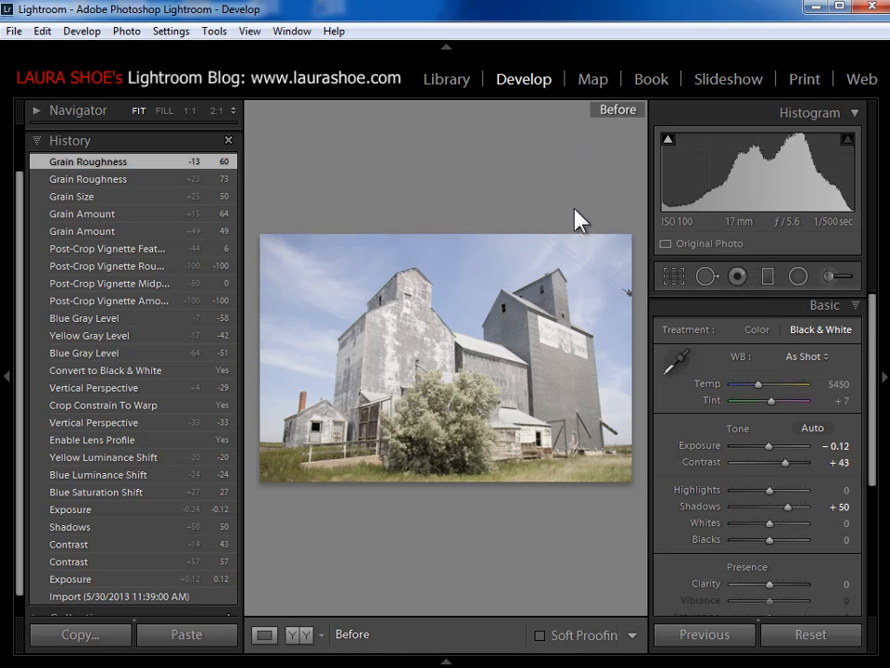
click(707, 275)
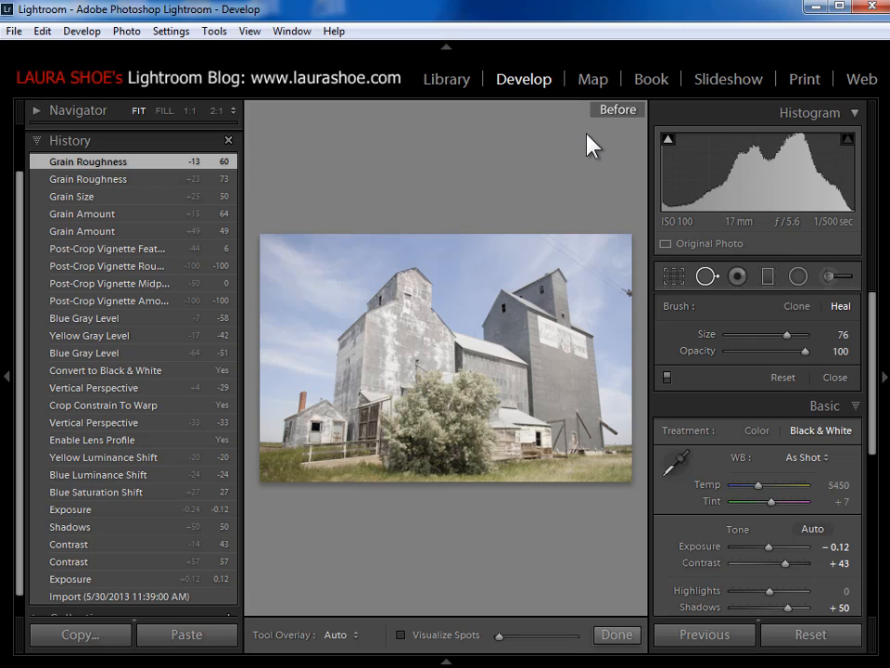
mouse_move(607, 137)
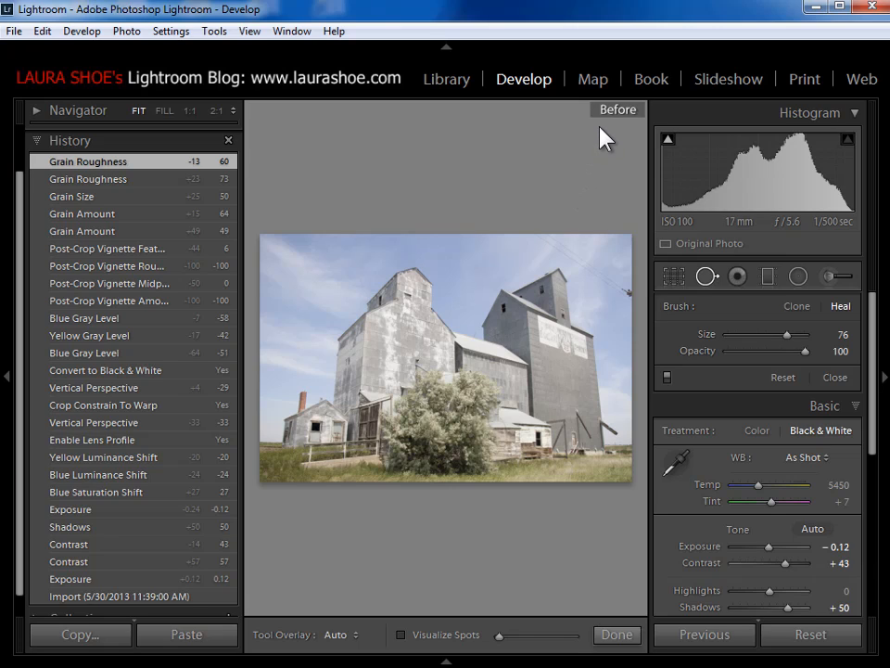
mouse_move(636, 130)
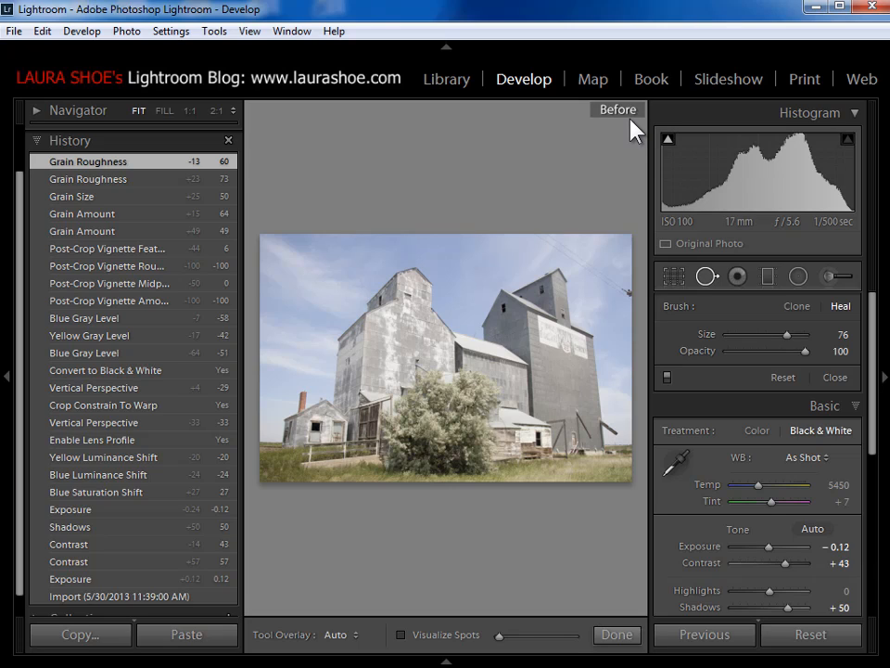
mouse_move(629, 137)
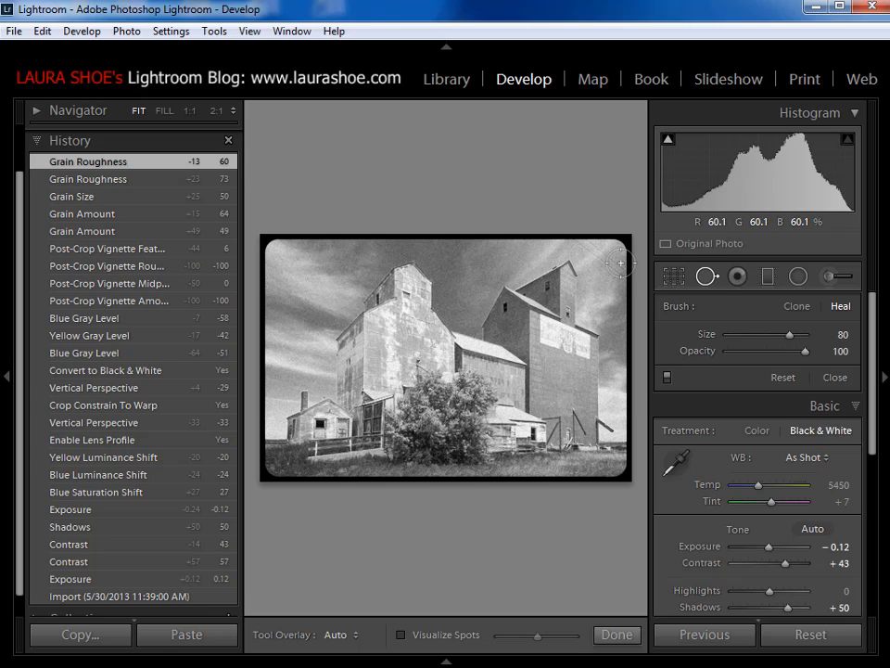
click(706, 276)
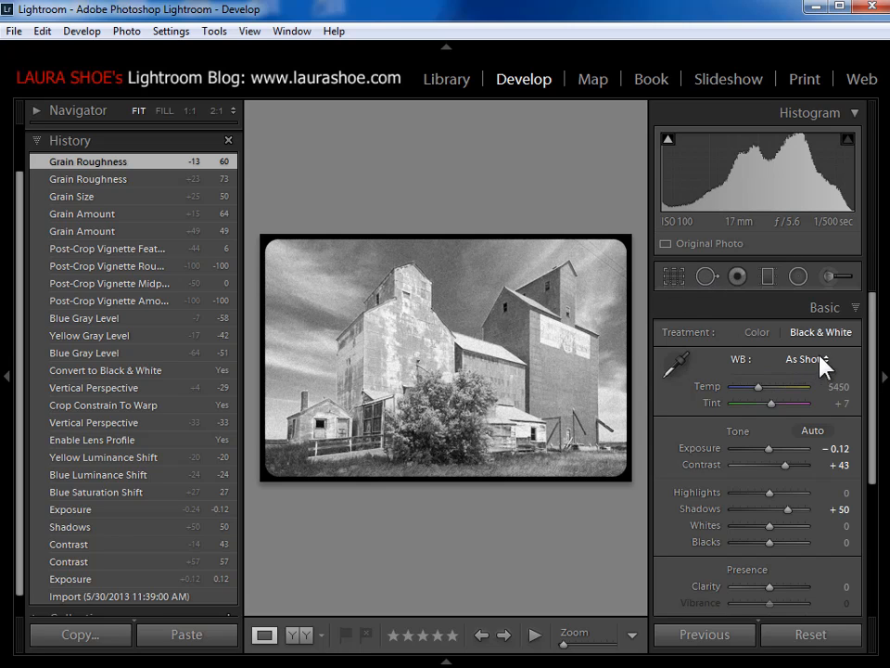
Switch off Lens Corrections to show the distorted grain-elevator photo.
scroll(down, 3)
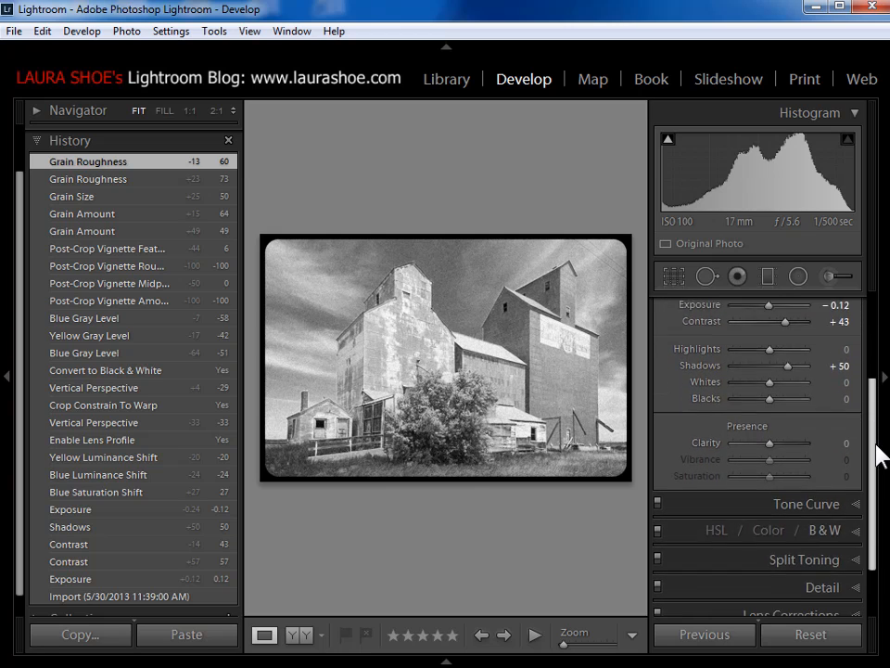
scroll(down, 3)
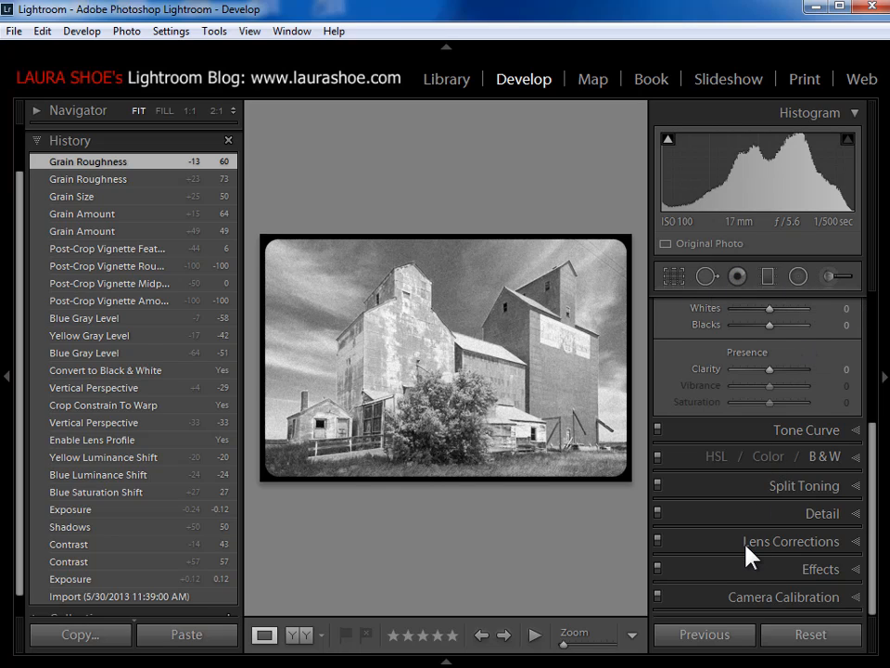
mouse_move(660, 554)
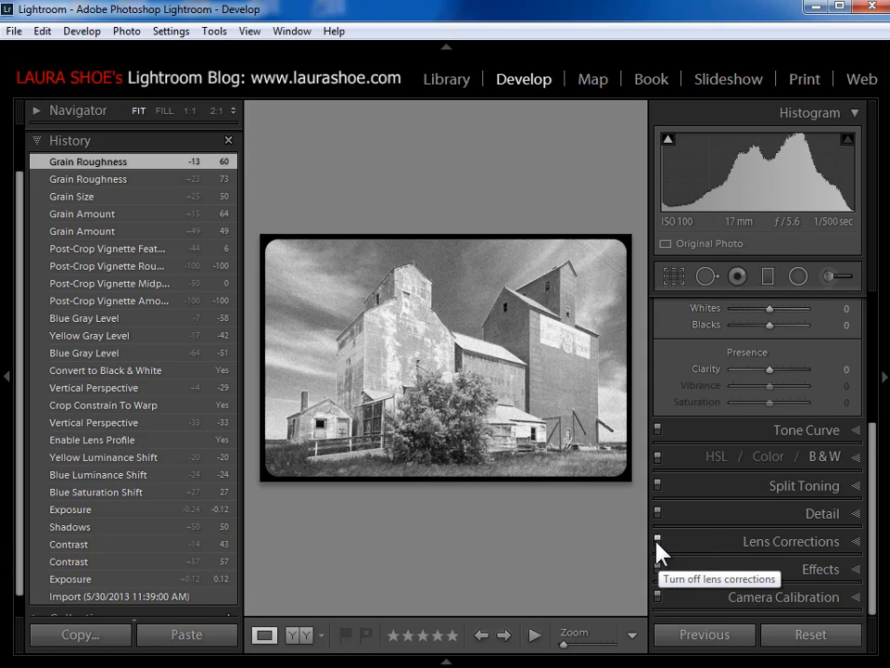
mouse_move(671, 548)
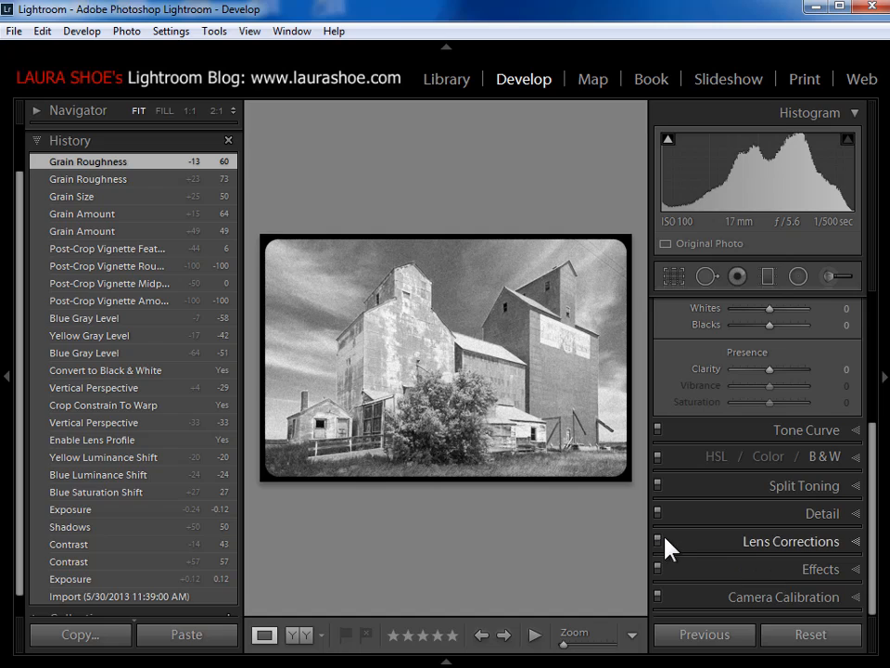
mouse_move(668, 553)
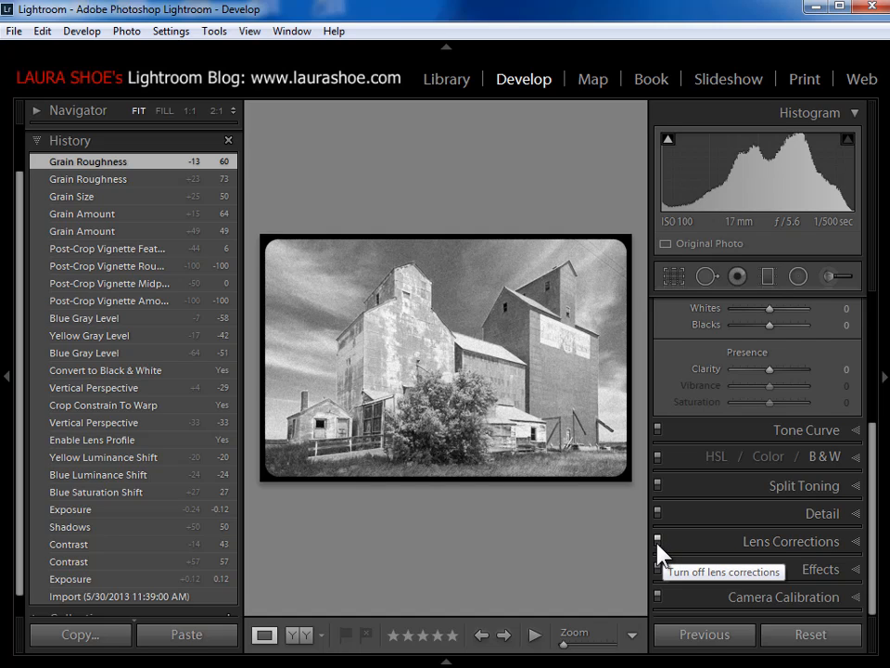
click(658, 541)
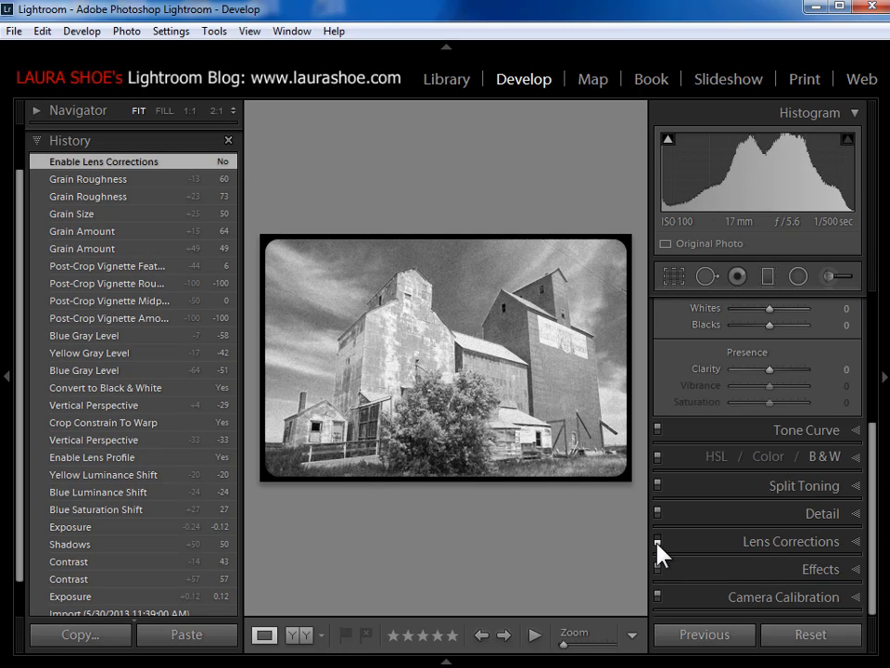
mouse_move(454, 456)
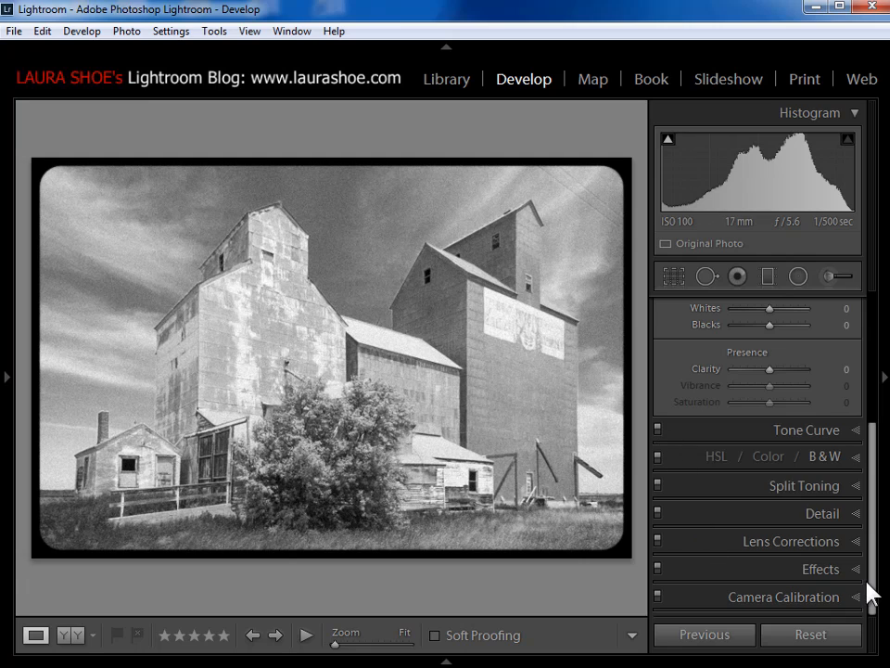
mouse_move(750, 360)
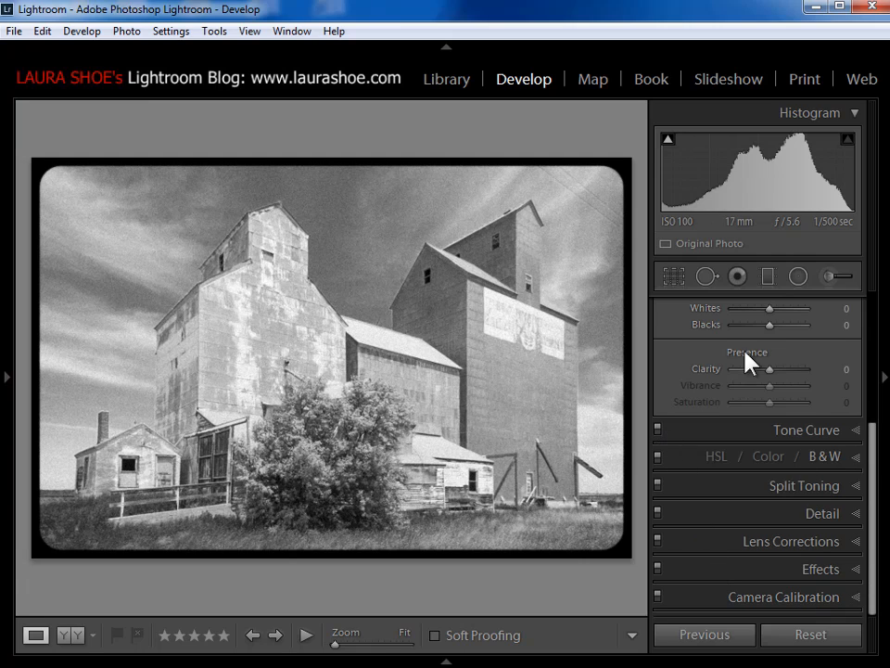
Open the Spot Removal settings and collapse the left History panel.
click(707, 275)
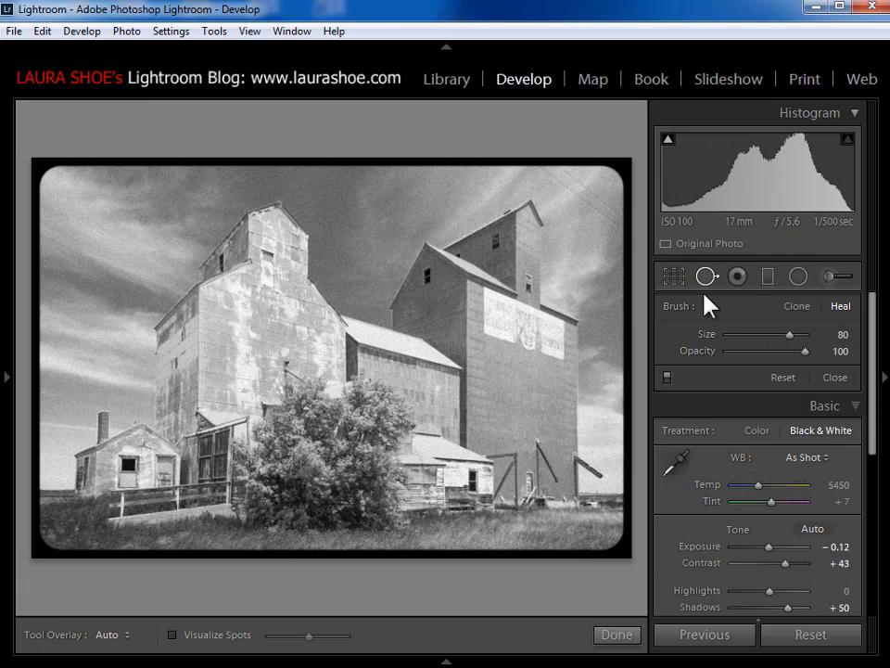
click(740, 276)
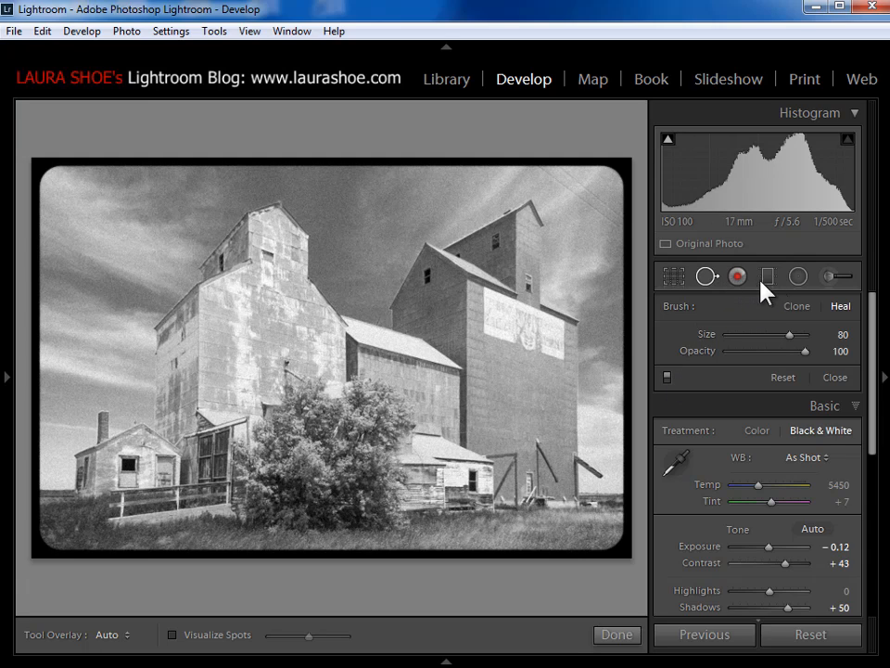
mouse_move(726, 283)
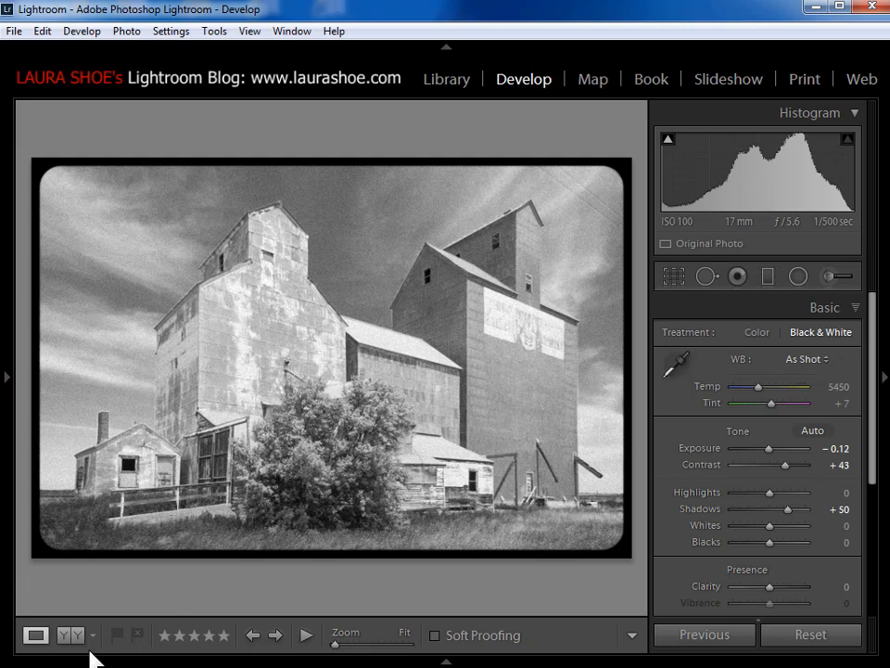
mouse_move(70, 635)
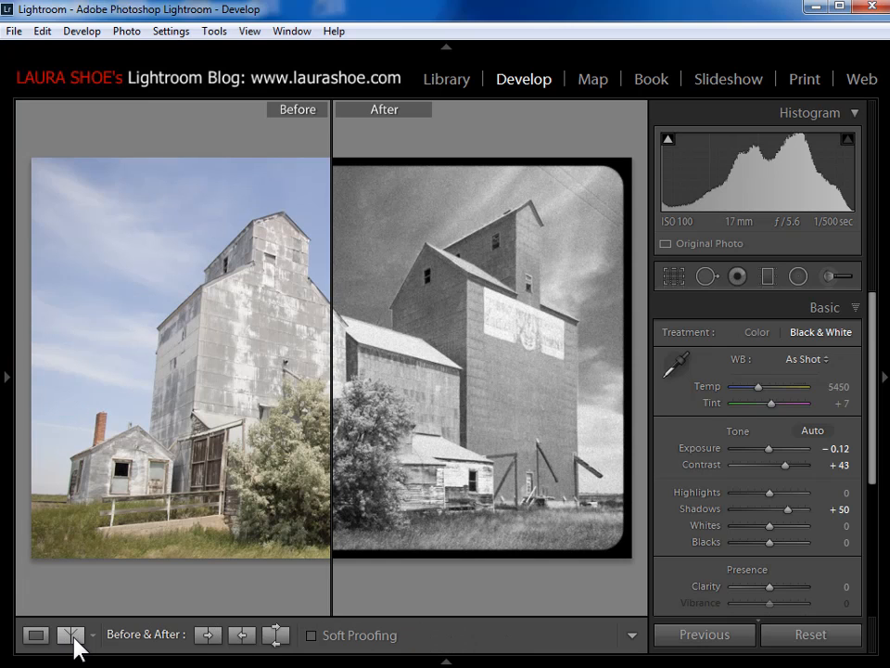
Switch to Before/After split view with the Left/Right side-by-side layout.
click(68, 635)
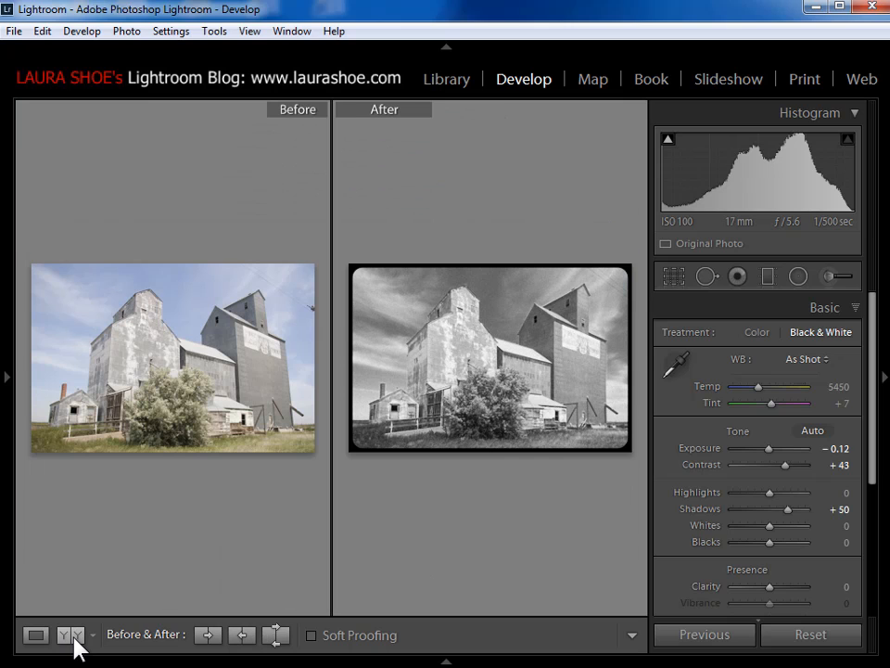
click(71, 635)
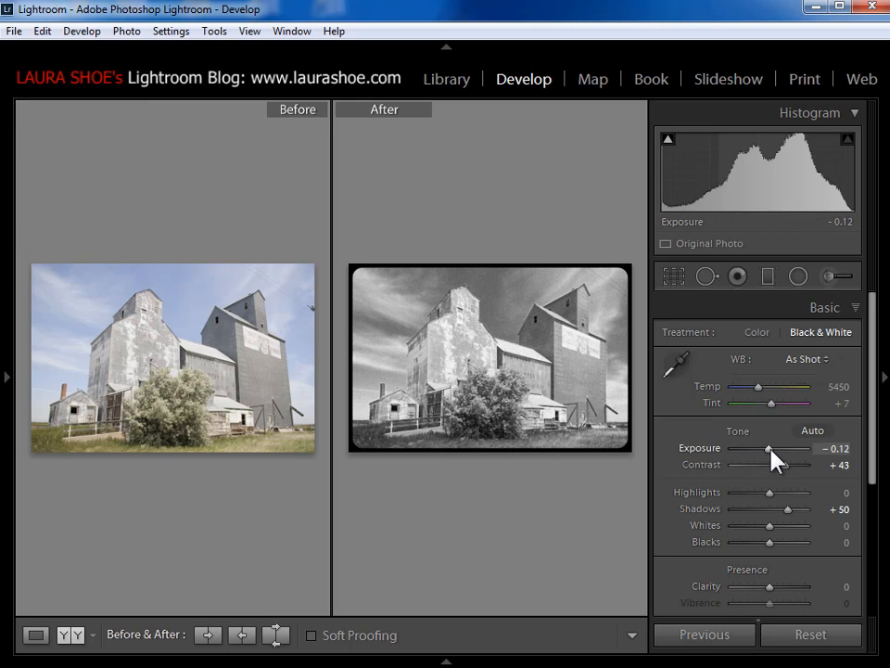
drag(771, 449, 793, 449)
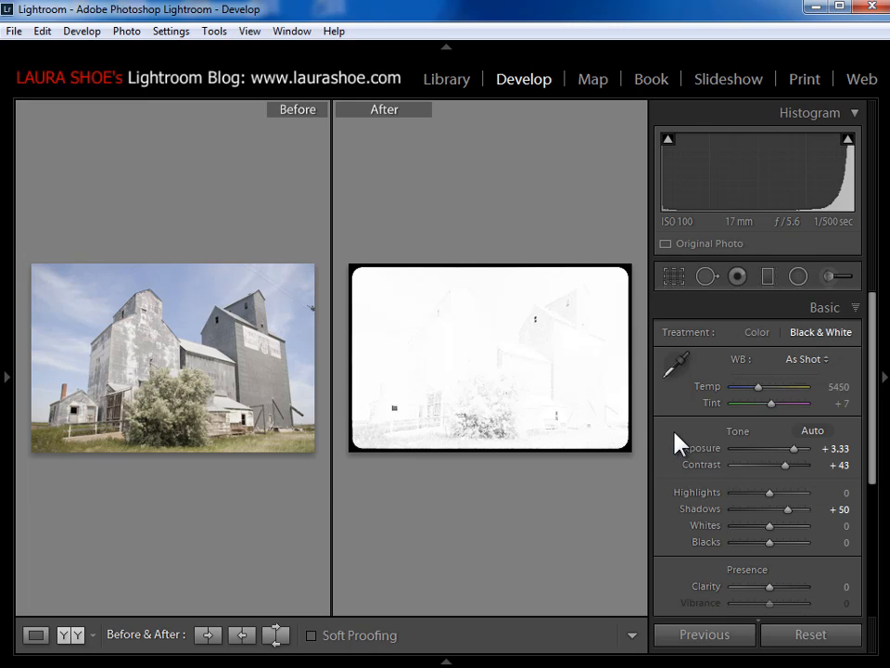
drag(794, 448, 768, 448)
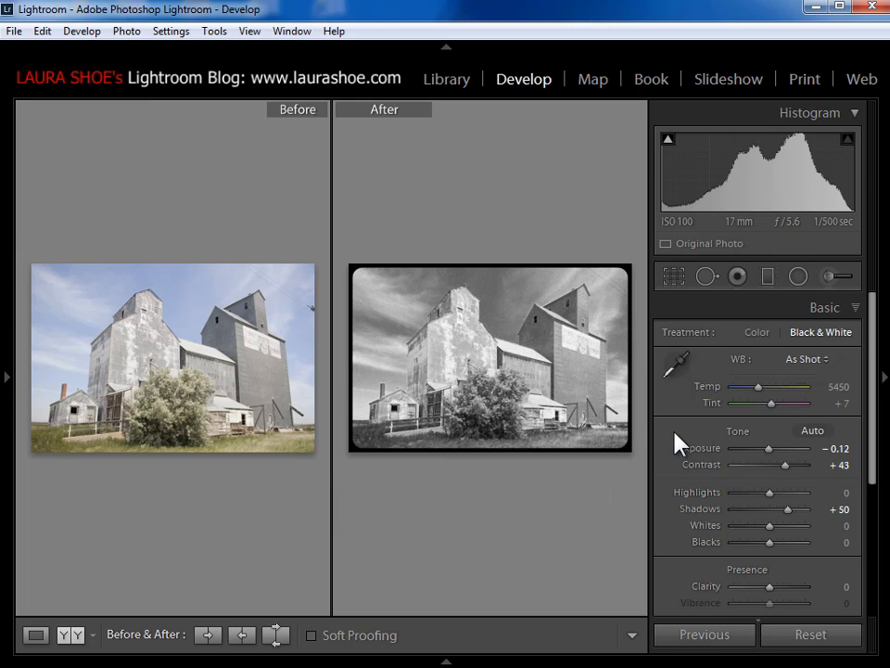
mouse_move(519, 419)
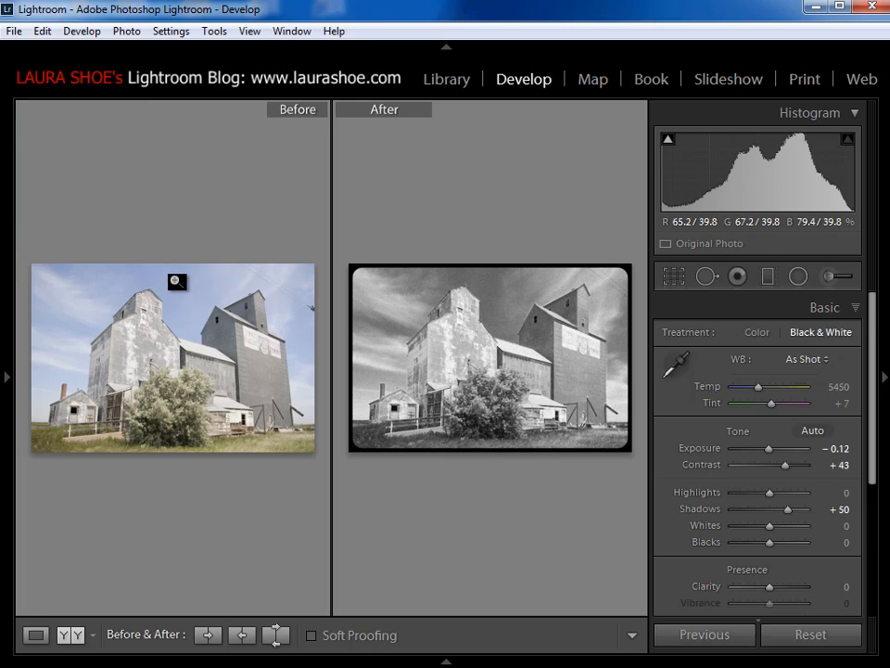
mouse_move(9, 343)
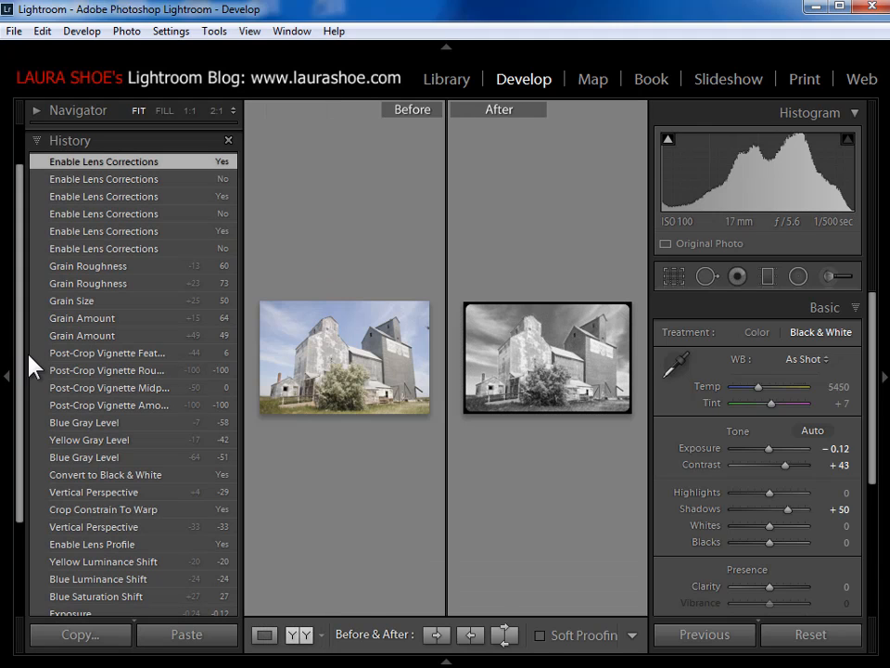
Copy the Convert to Black & White step's settings to Before, then return to the most recent edit step.
scroll(down, 3)
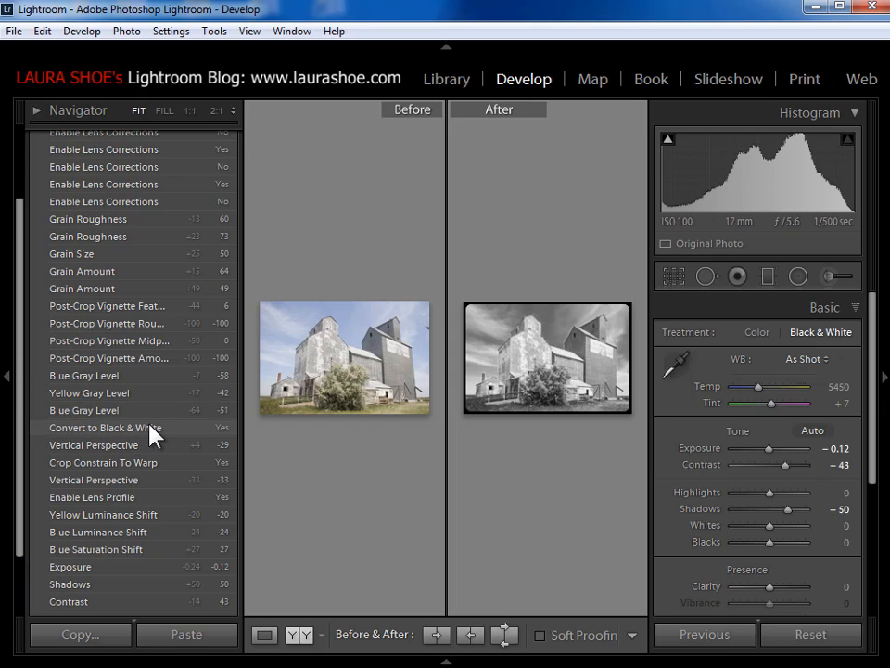
mouse_move(141, 435)
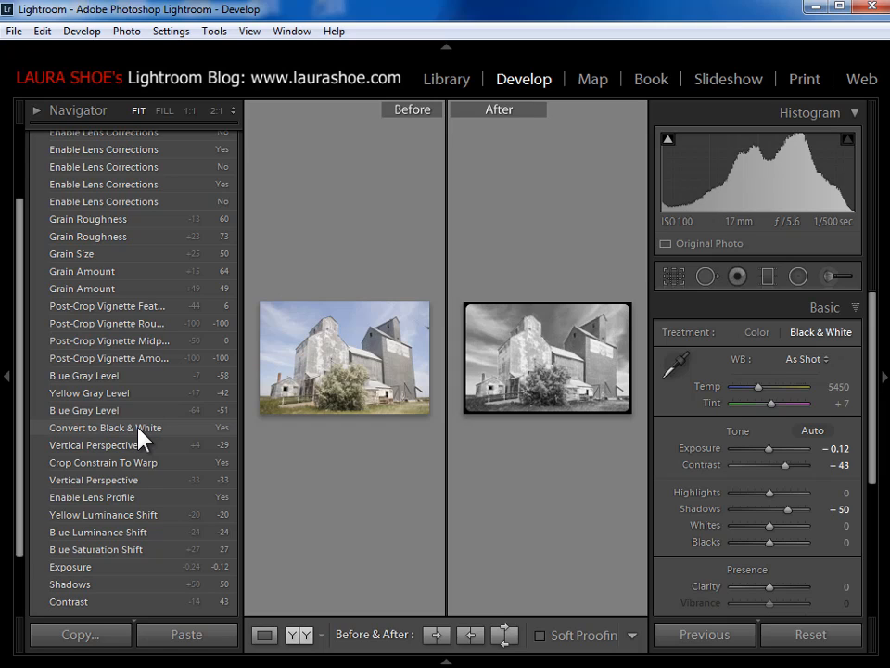
right_click(105, 427)
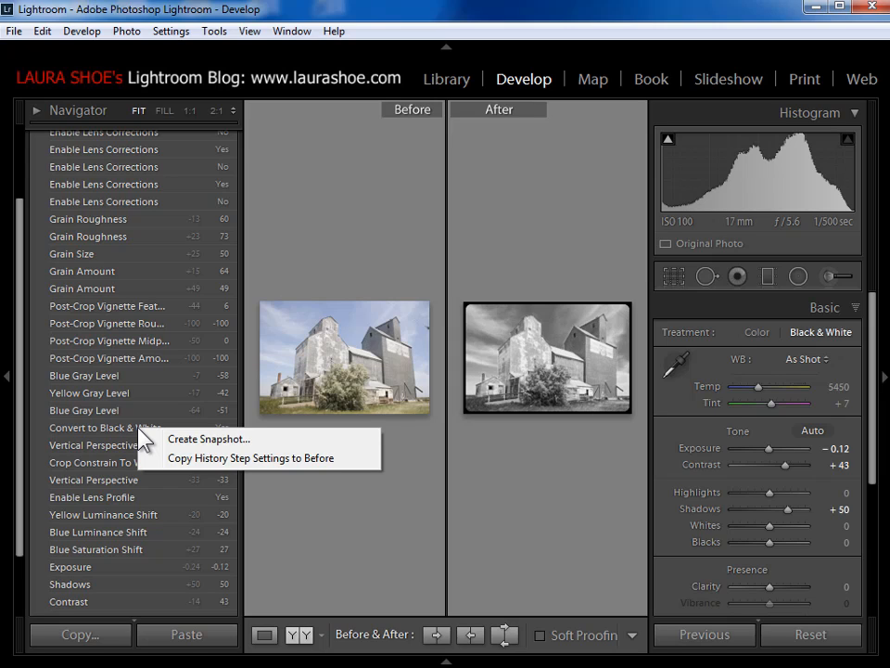
mouse_move(249, 459)
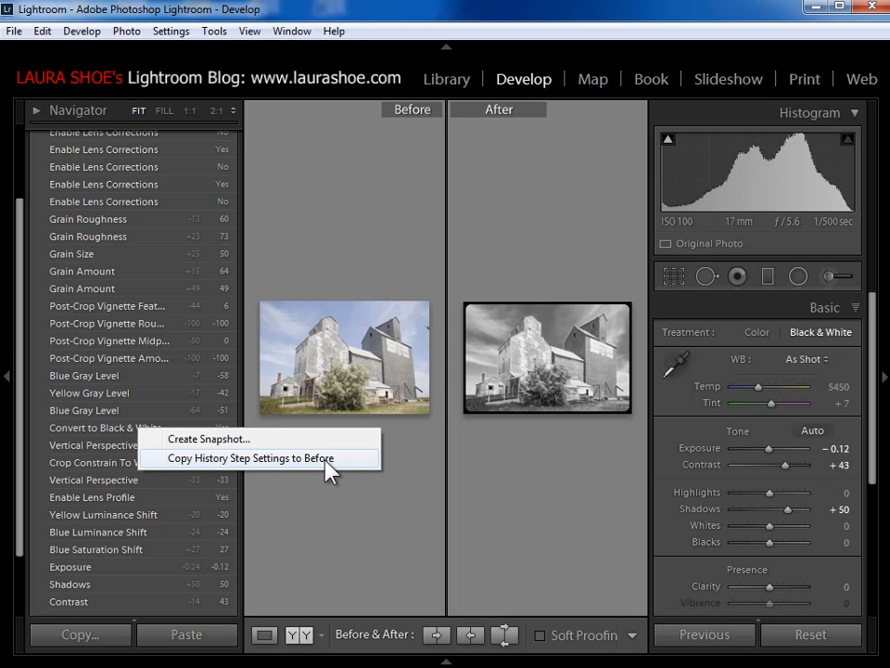
click(248, 459)
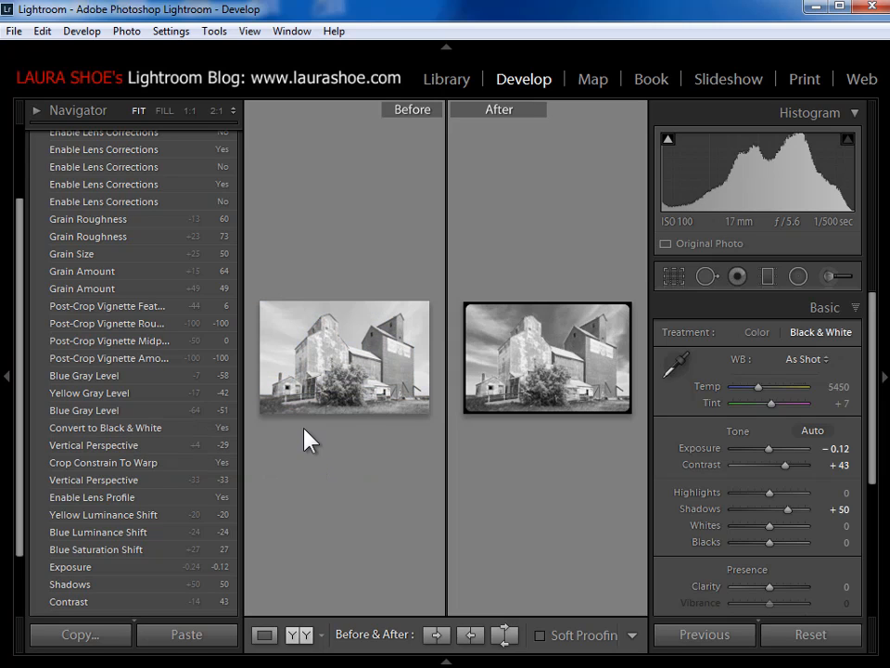
mouse_move(328, 361)
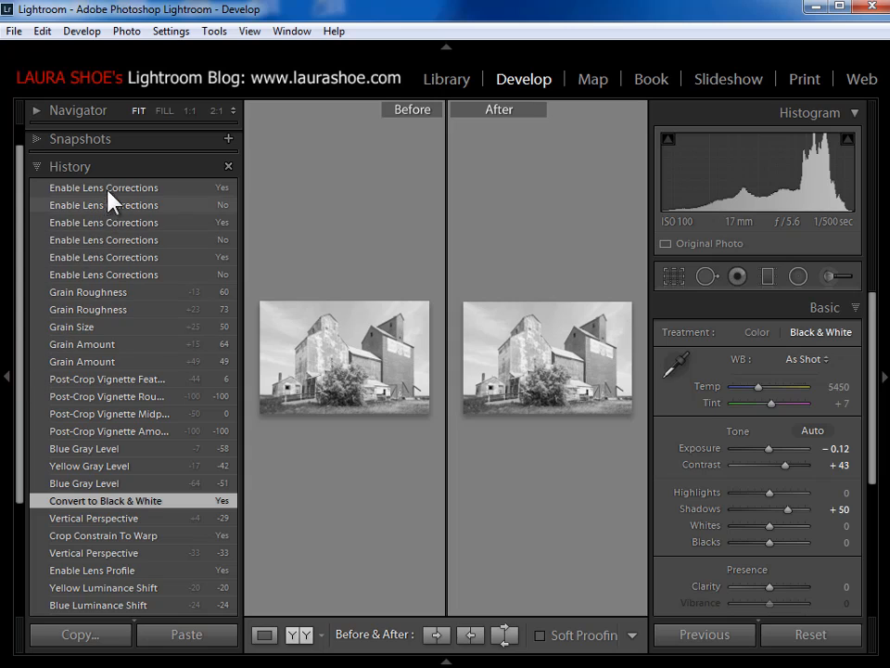
click(103, 188)
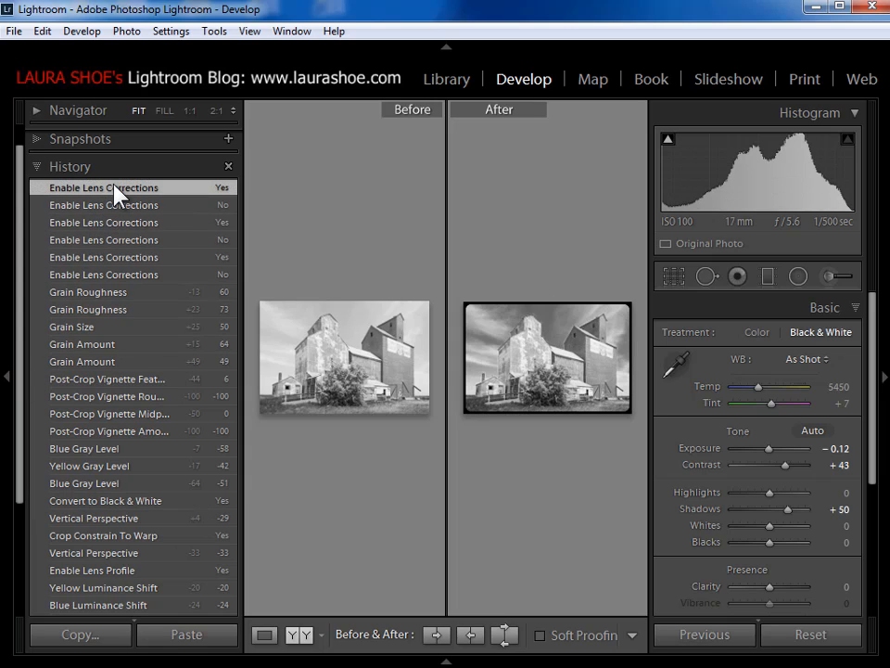
mouse_move(130, 193)
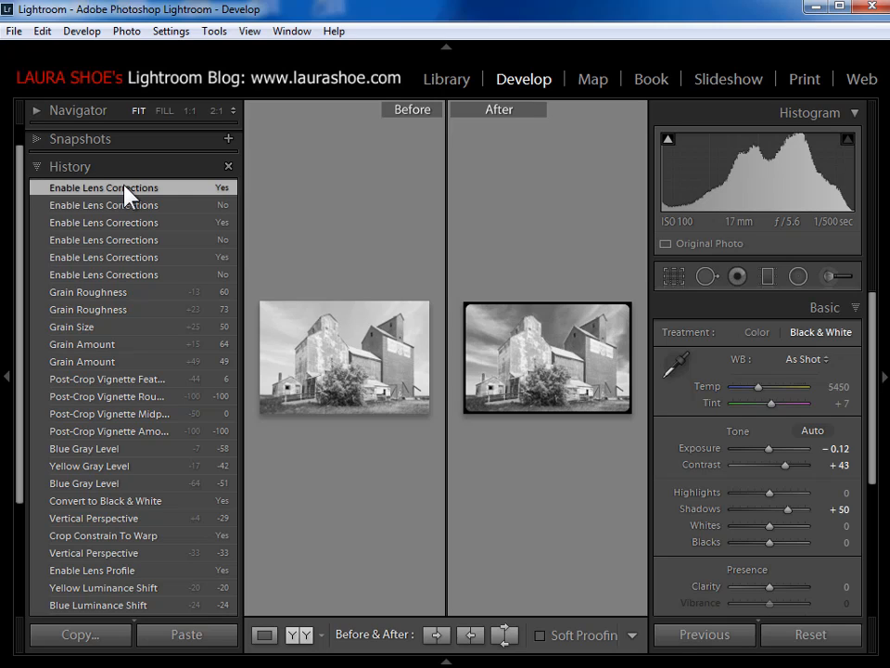
mouse_move(147, 534)
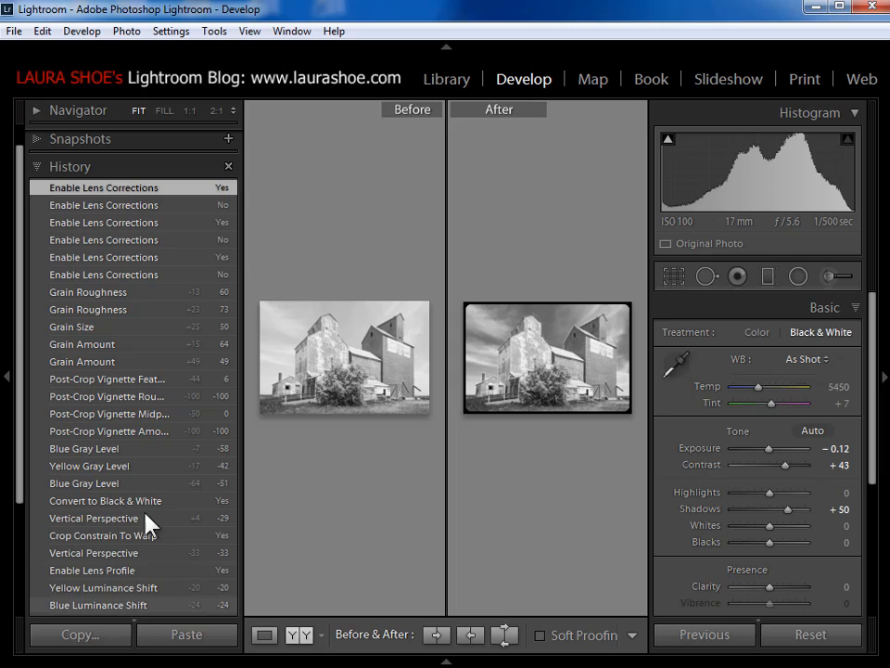
mouse_move(138, 187)
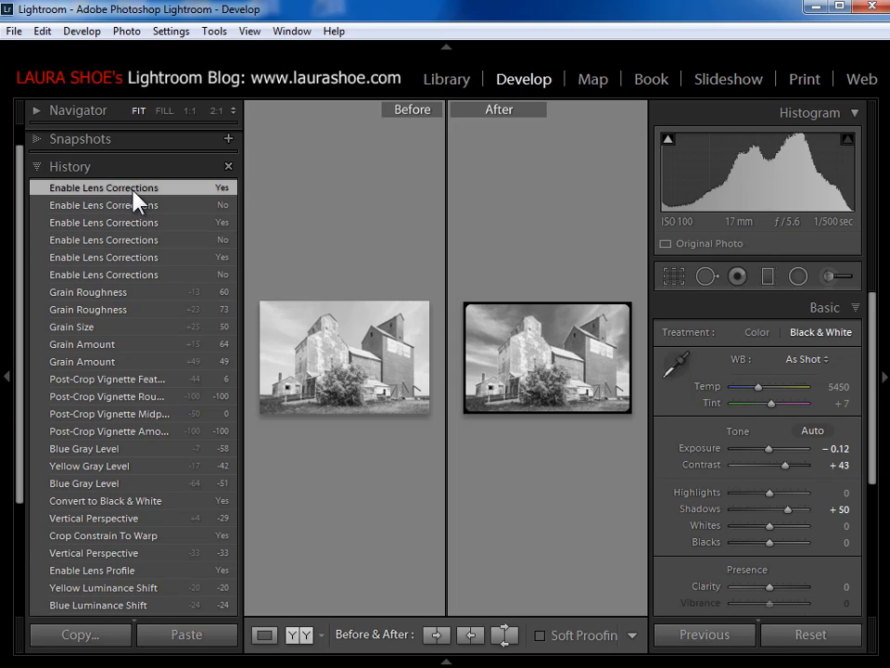
mouse_move(11, 258)
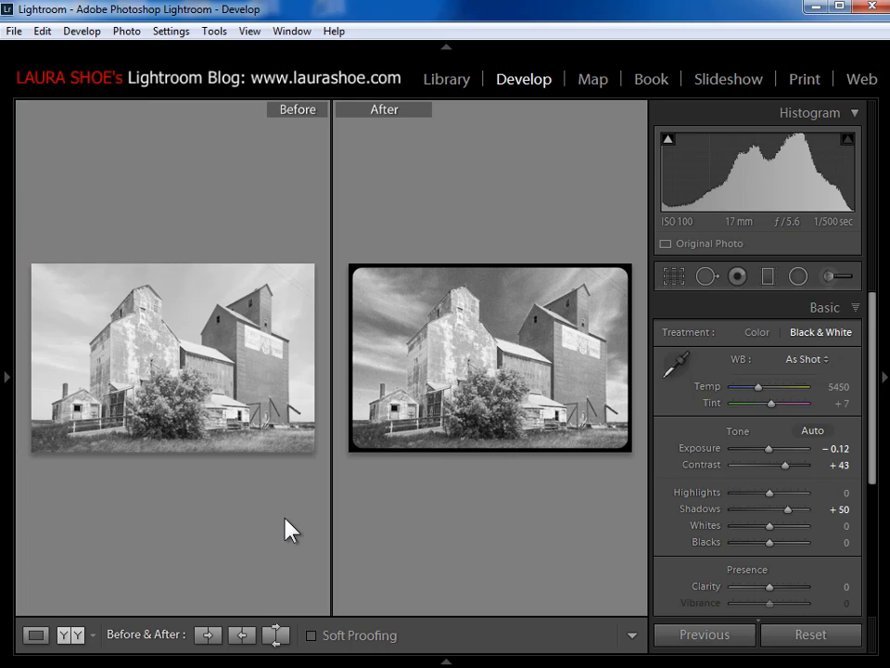
mouse_move(209, 635)
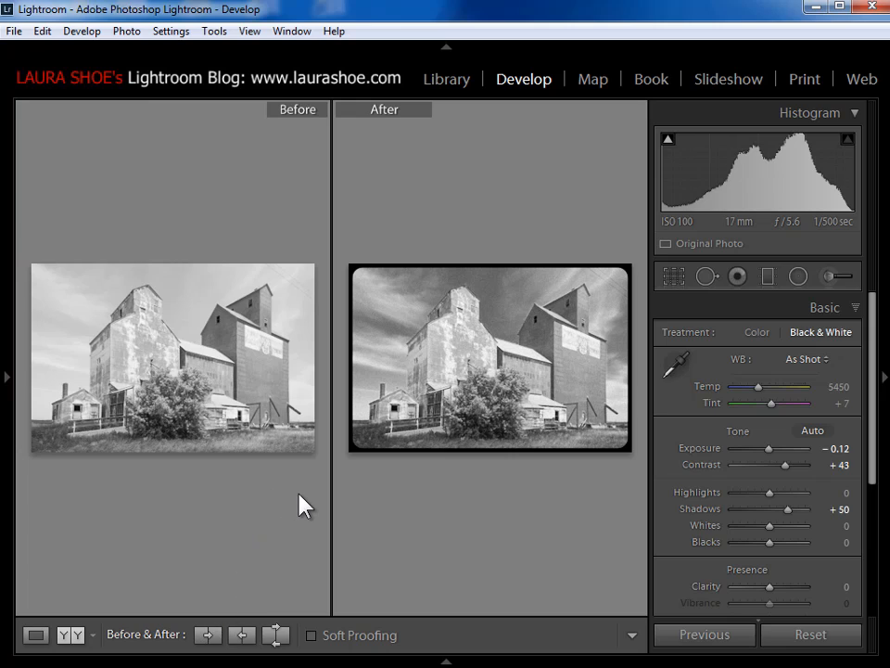
mouse_move(315, 505)
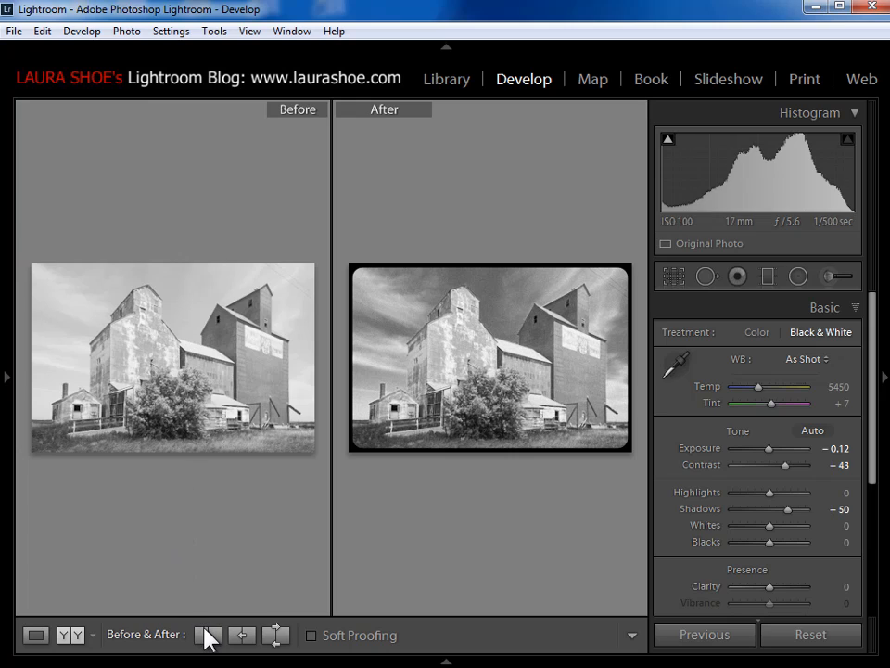
mouse_move(209, 635)
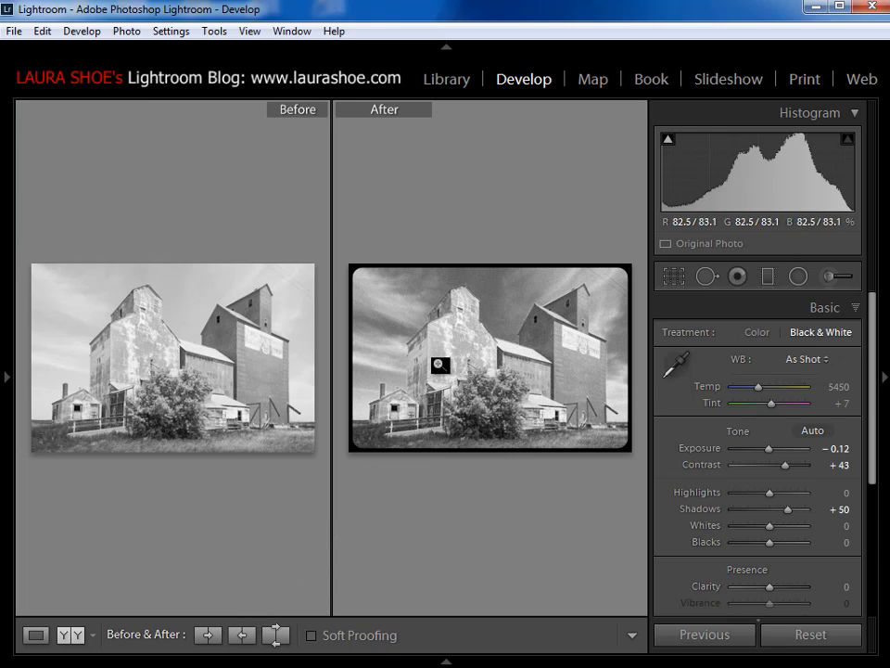
mouse_move(238, 344)
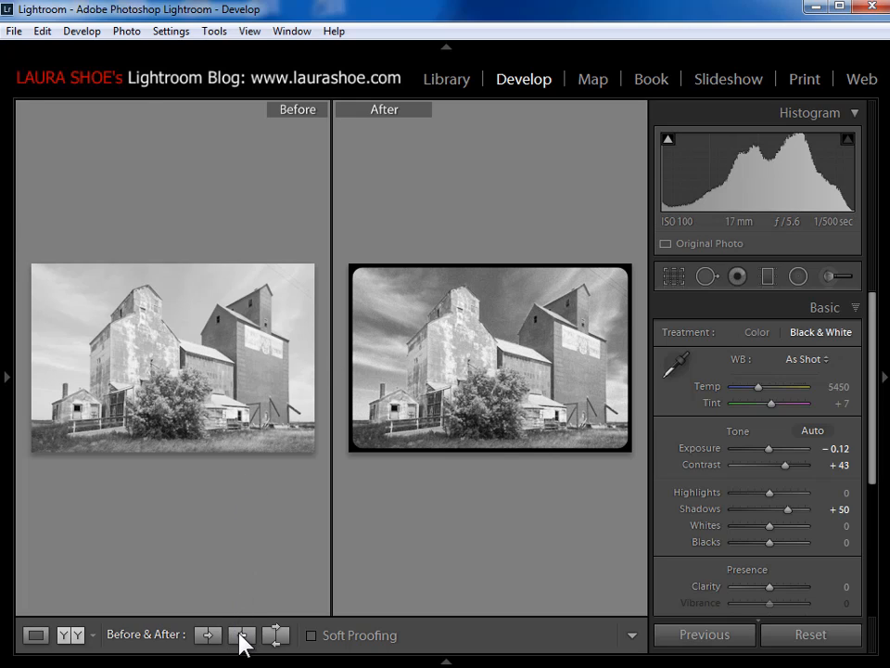
Copy the After settings onto Before so both show the vignetted black-and-white edit.
click(242, 635)
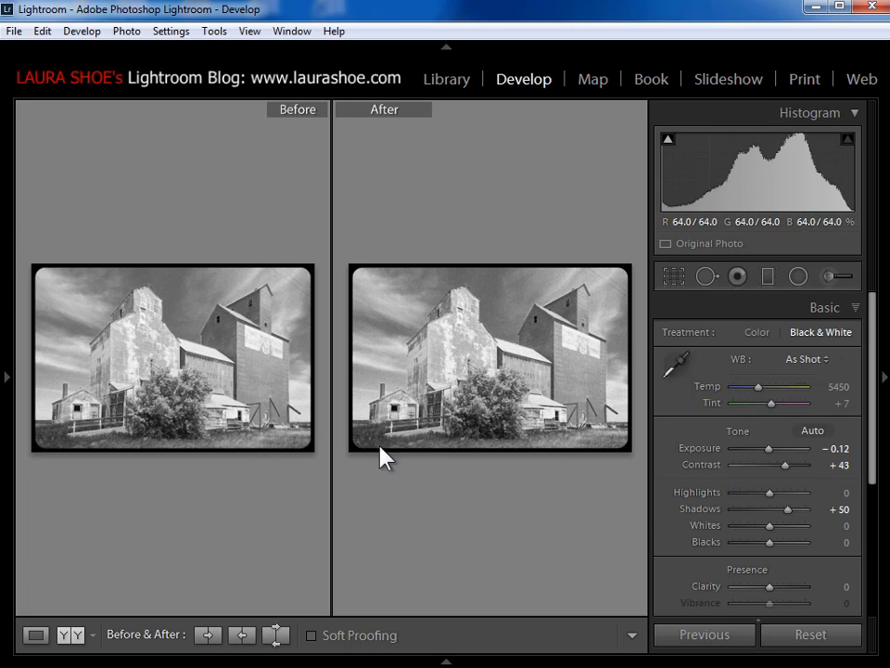
mouse_move(675, 431)
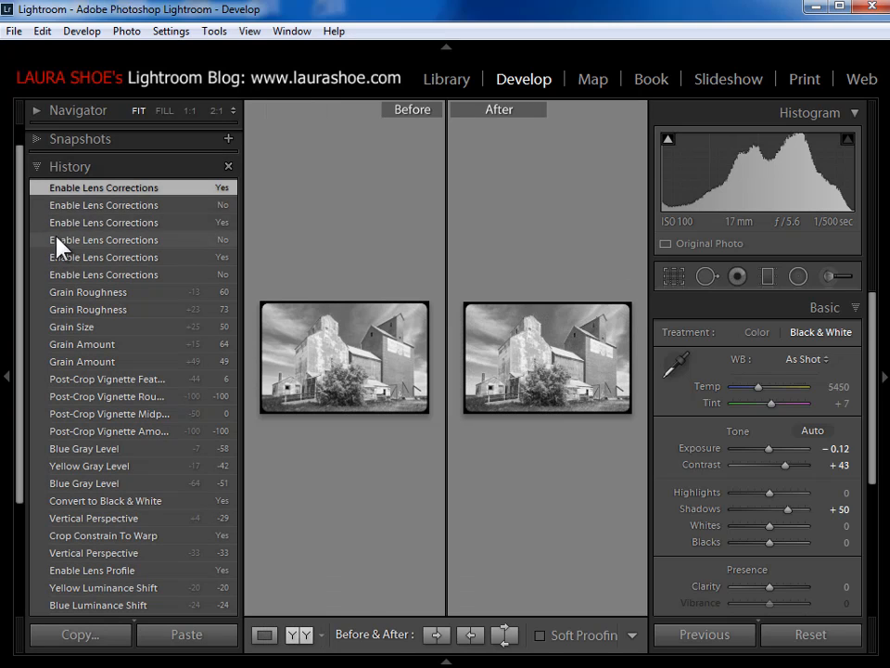
Copy the Import step's settings to Before so it shows the original colour photo.
right_click(102, 188)
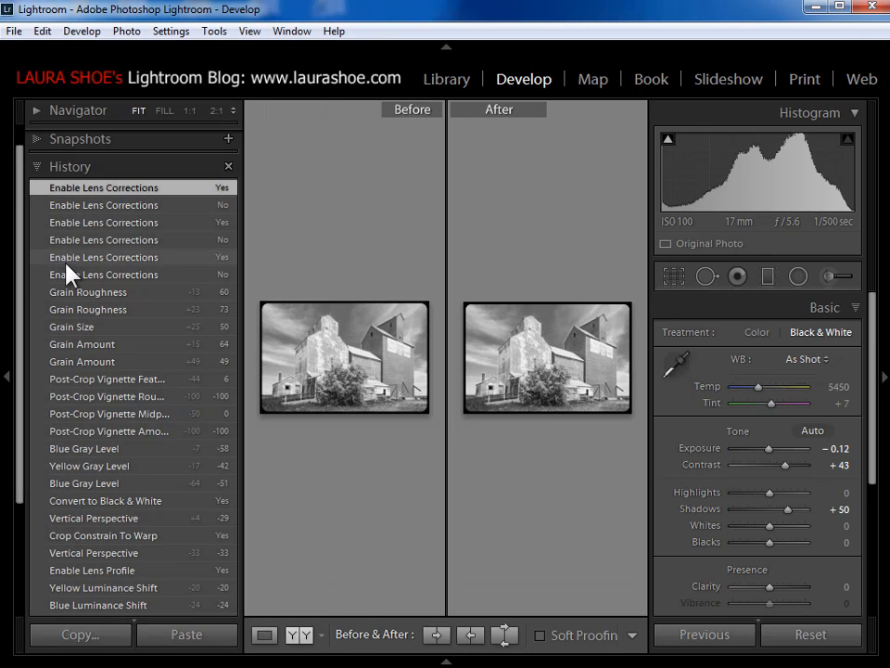
scroll(down, 3)
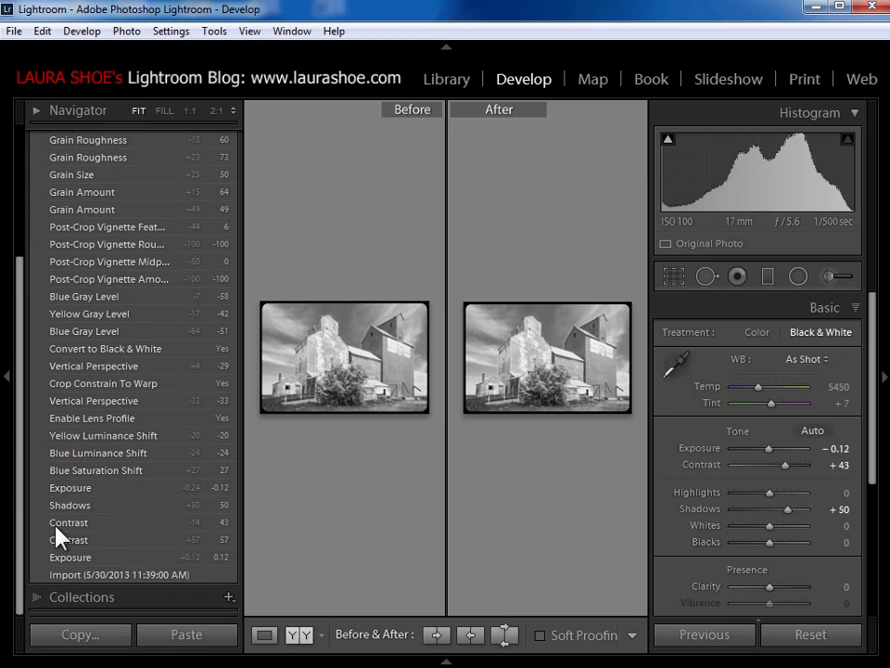
right_click(55, 539)
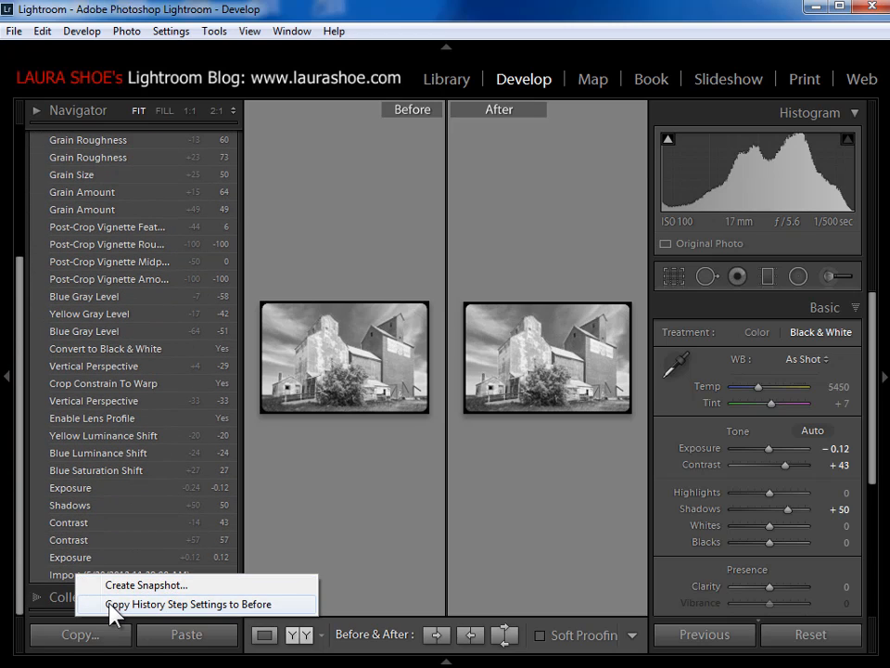
click(194, 605)
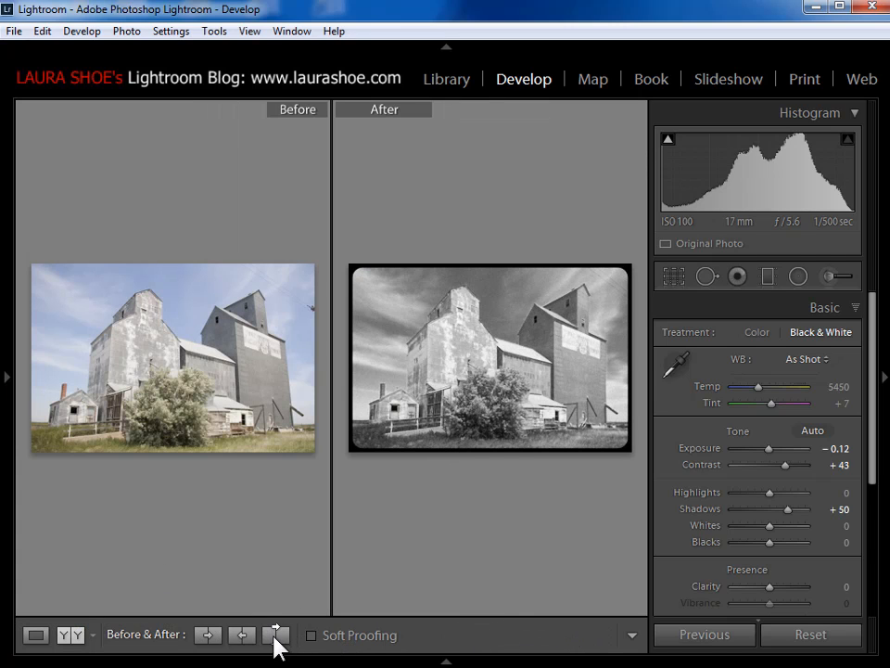
mouse_move(307, 635)
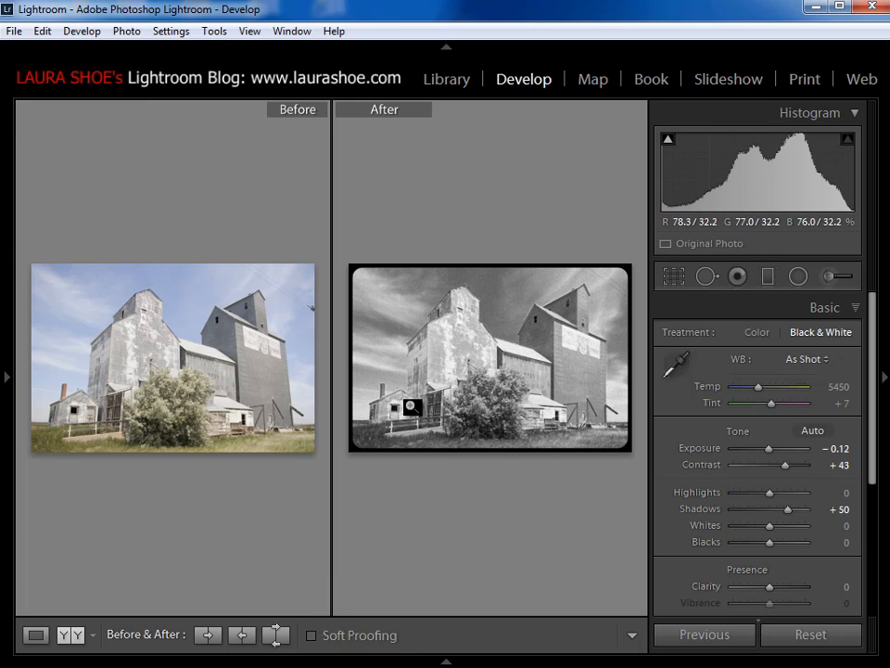
mouse_move(262, 434)
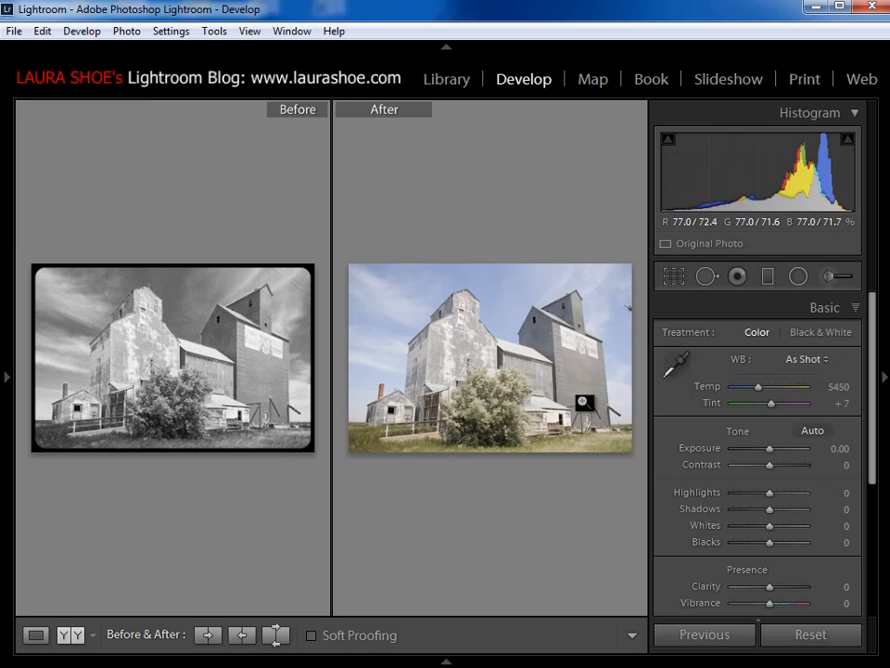
mouse_move(786, 455)
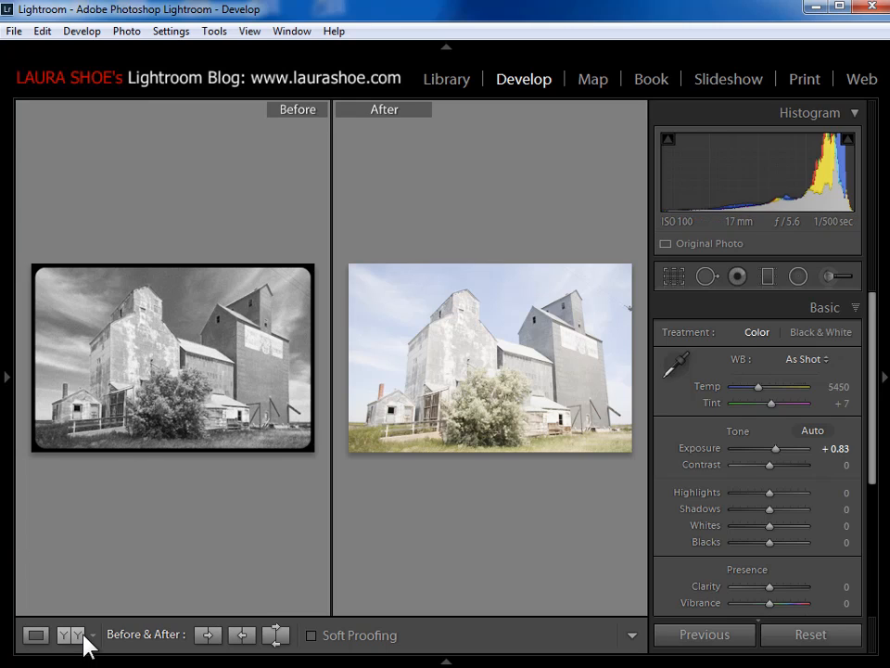
mouse_move(121, 573)
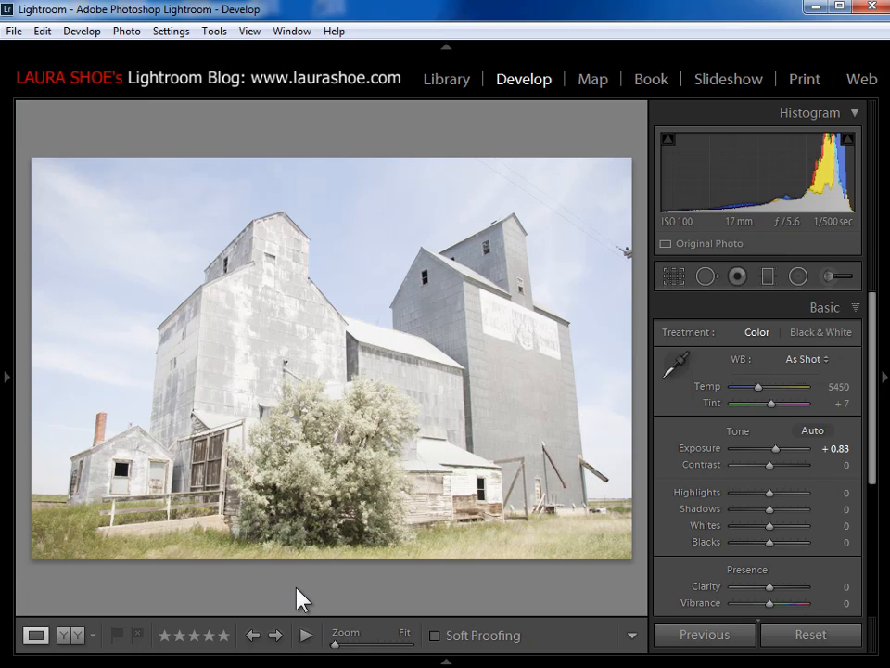
mouse_move(364, 608)
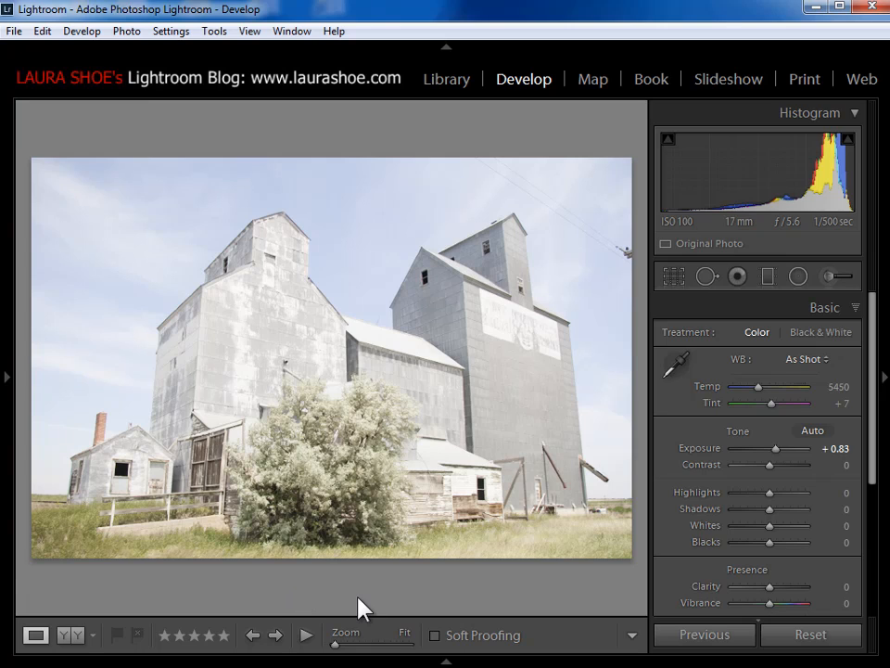